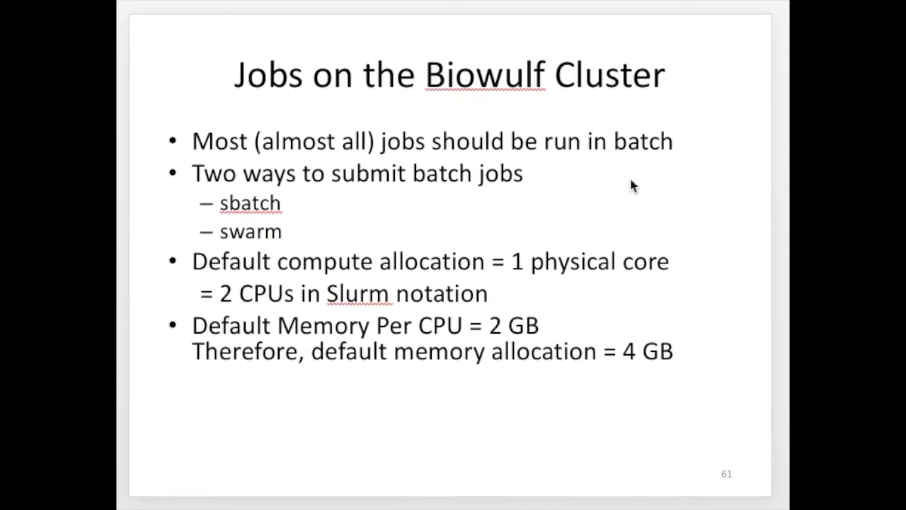
mouse_move(786, 407)
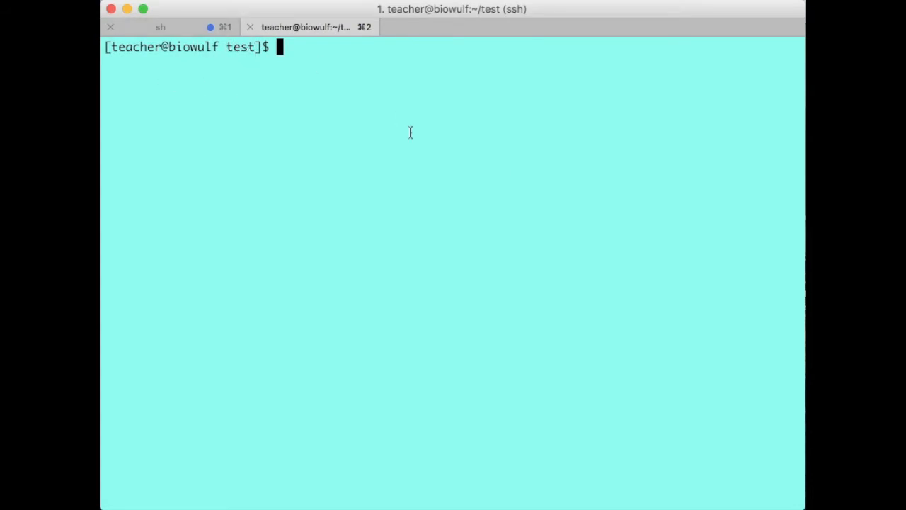
Step: Write test.sh in nano with '#!/bin/bash' and 'date', then save and exit
text(nano)
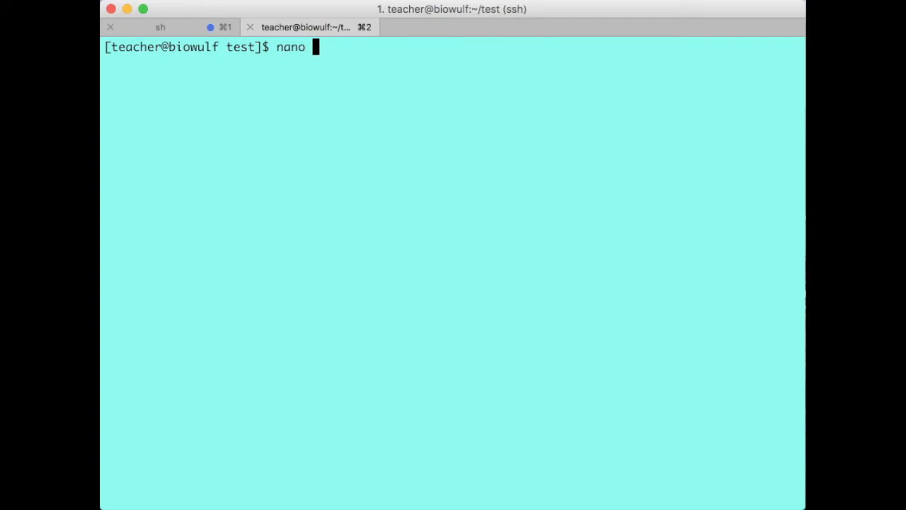
text(test.)
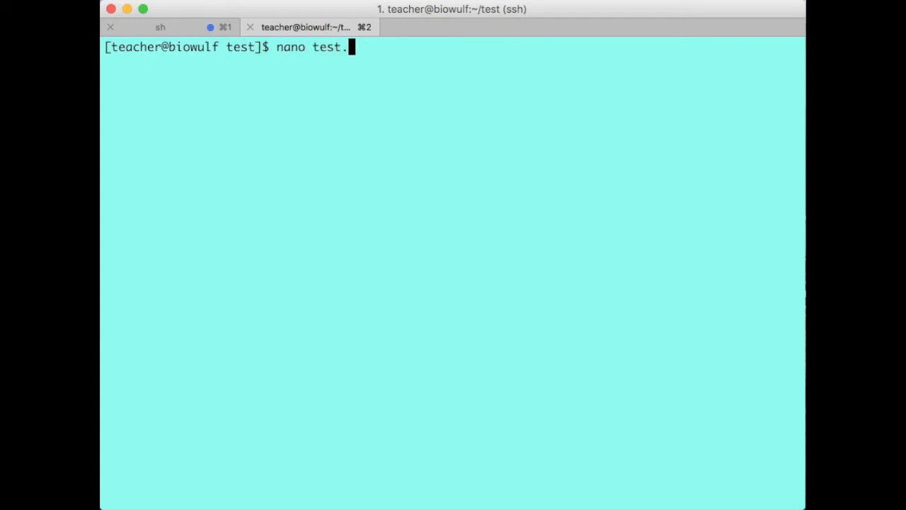
text(sh)
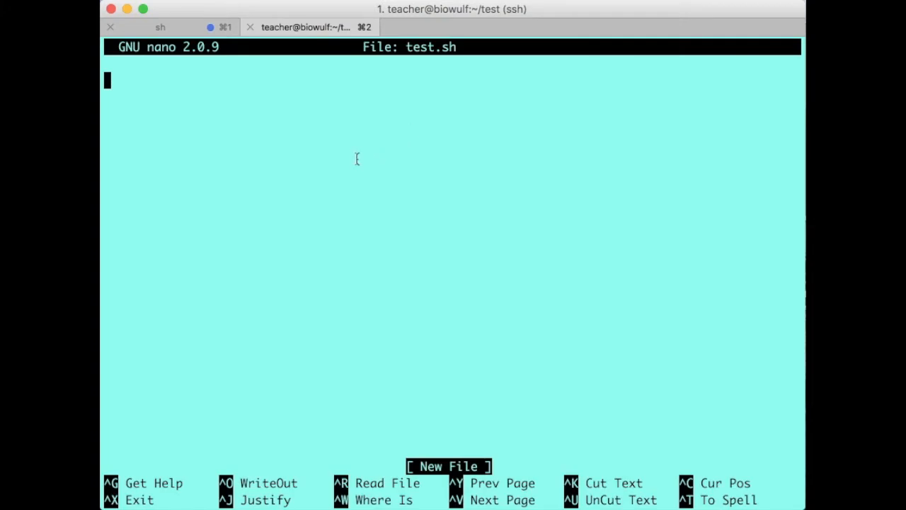
text(#!/bin/)
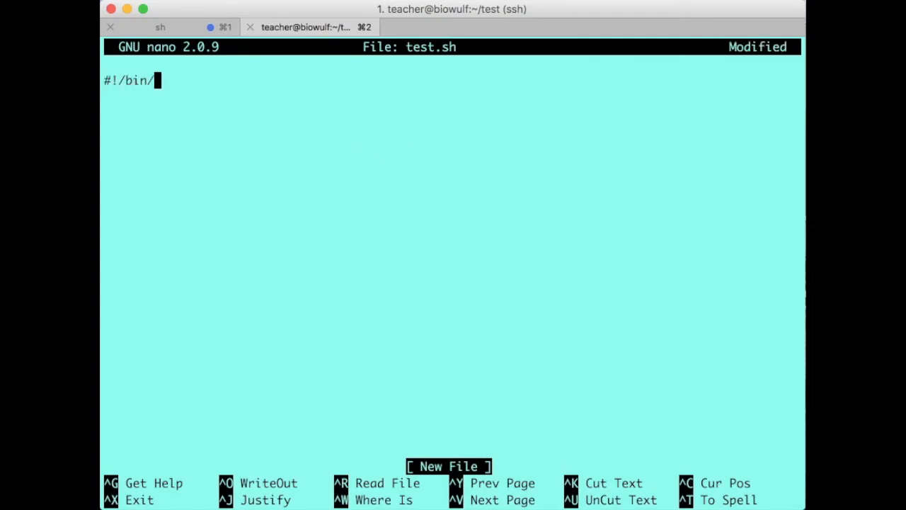
text(bash)
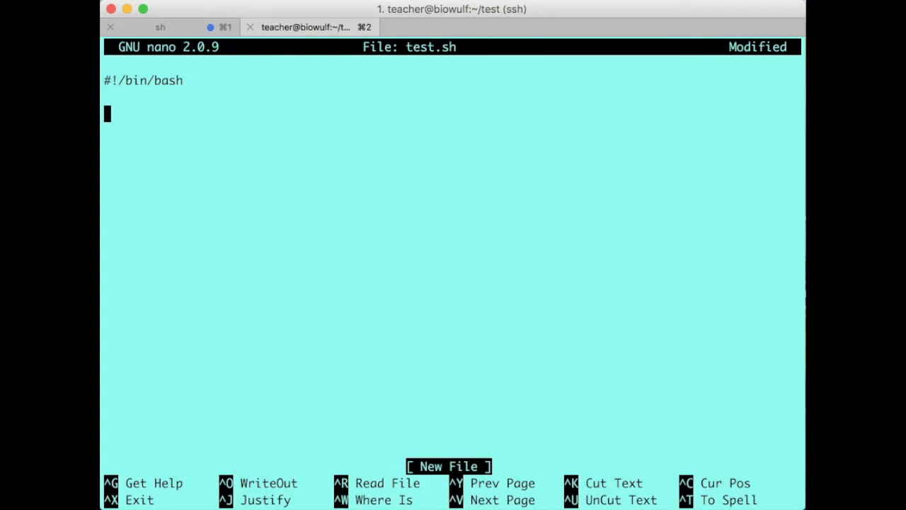
text(date)
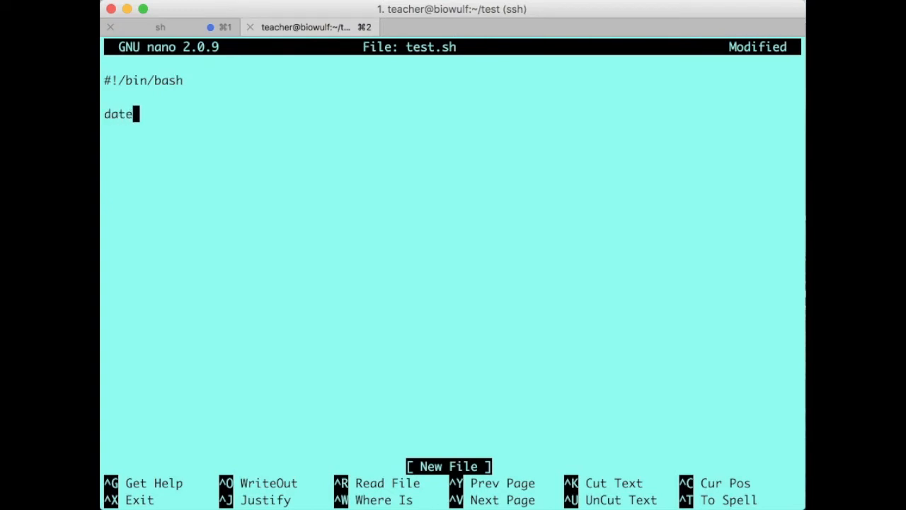
key(ctrl+x)
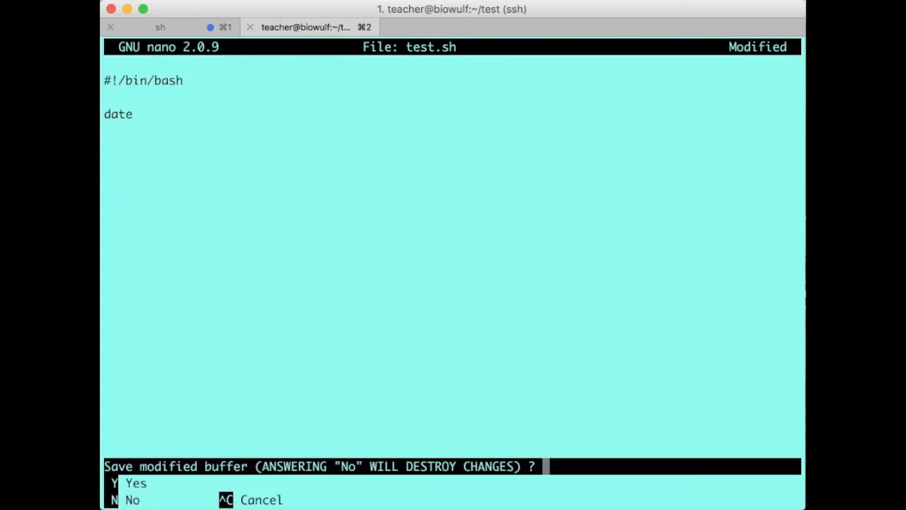
key(y)
text(cat test.sh)
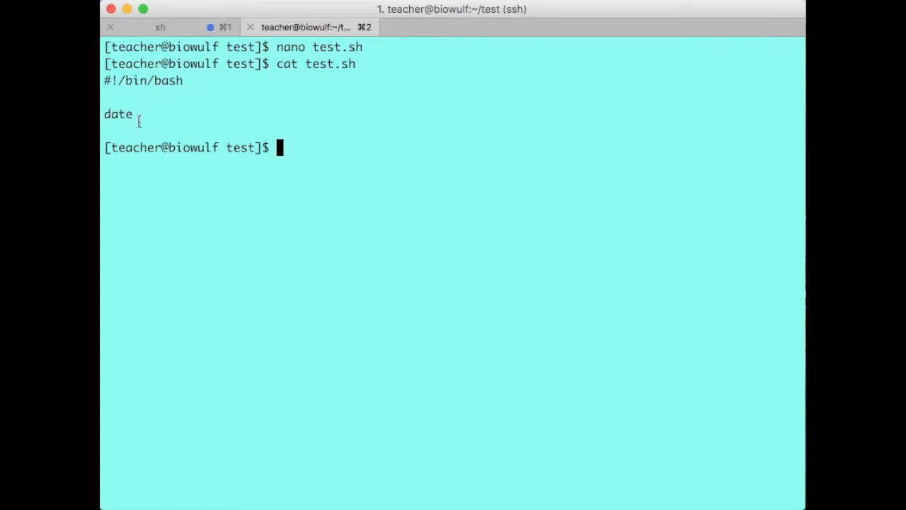
mouse_move(331, 188)
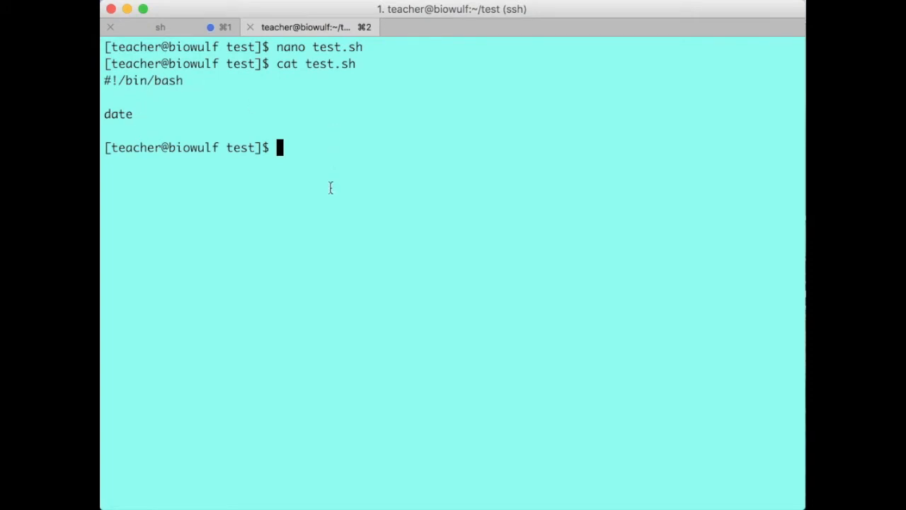
mouse_move(318, 220)
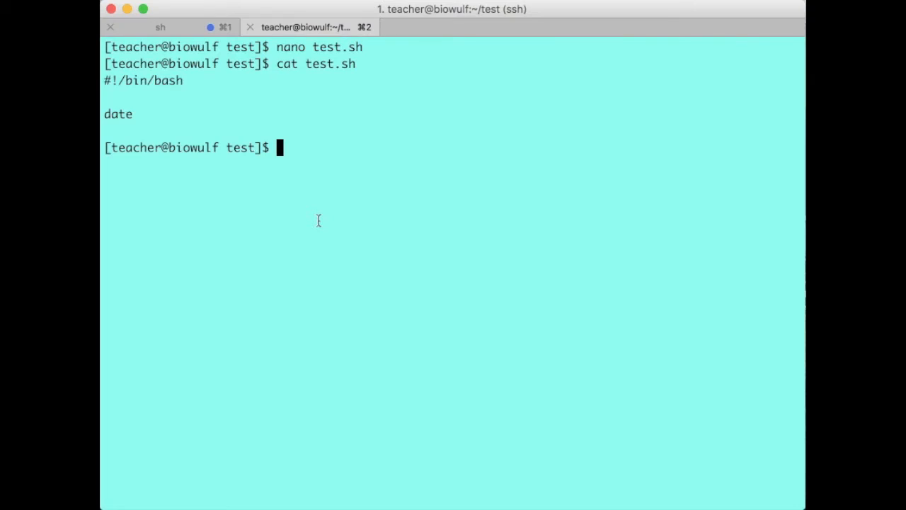
Step: Run 'sh test.sh' to print the current date, leaving a fresh prompt
text(sh)
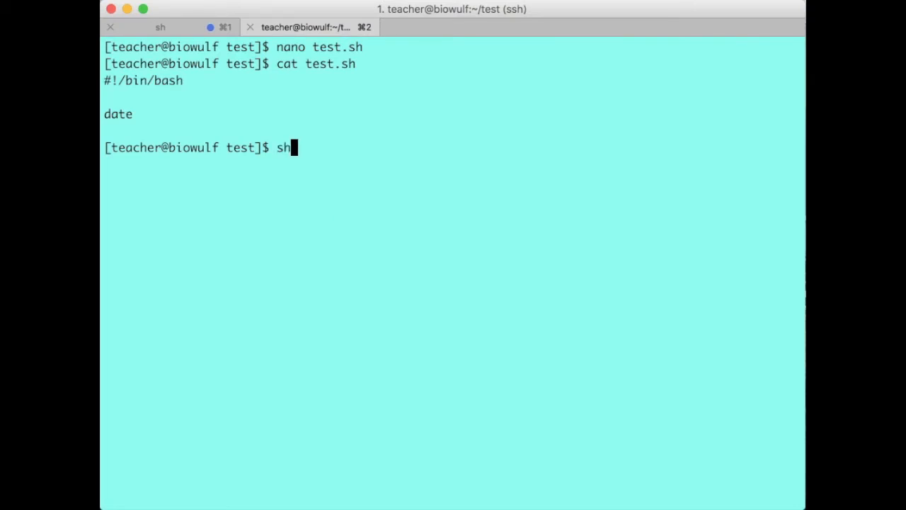
text(" ")
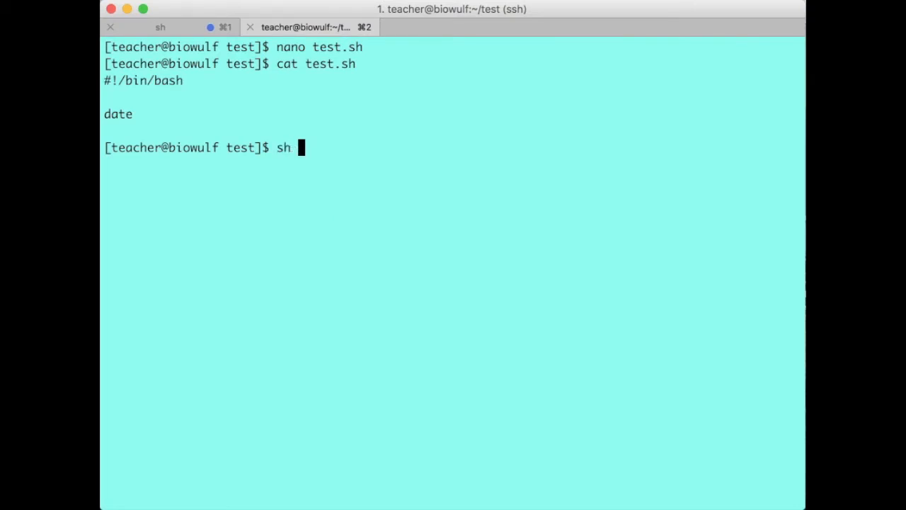
text(test.sh)
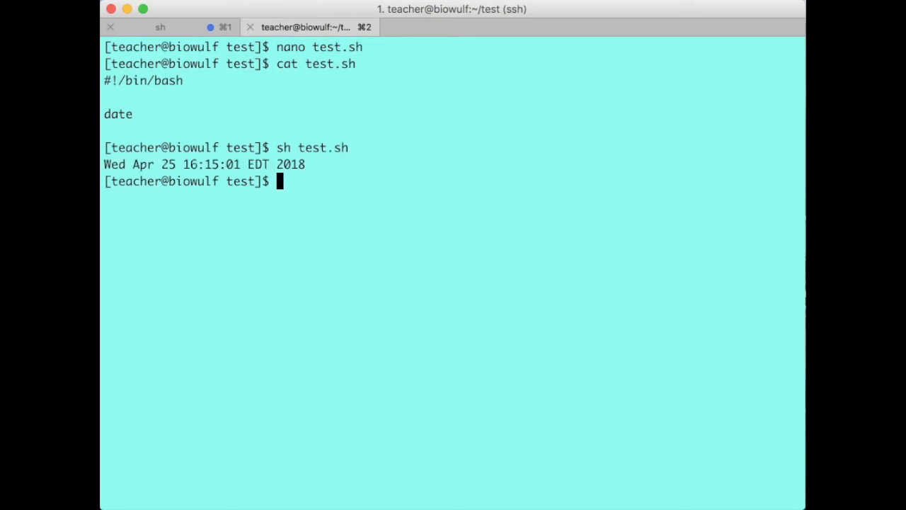
mouse_move(311, 171)
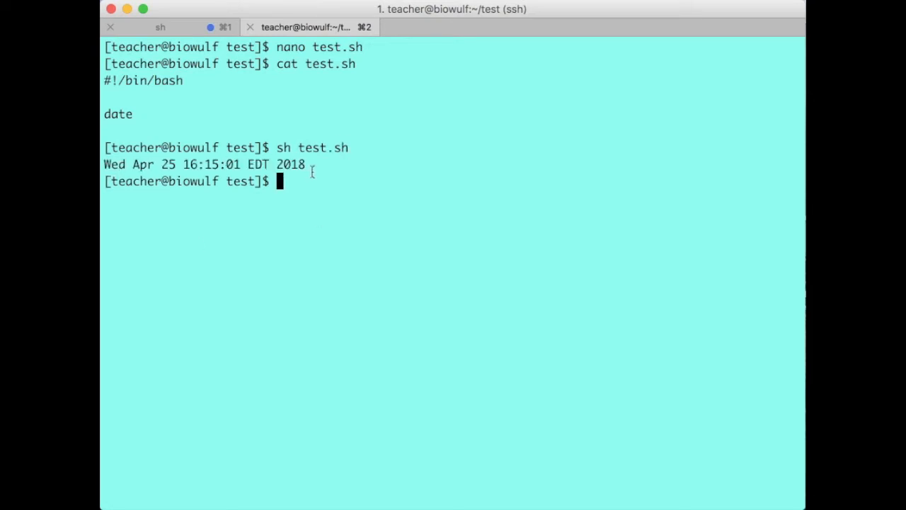
key(enter)
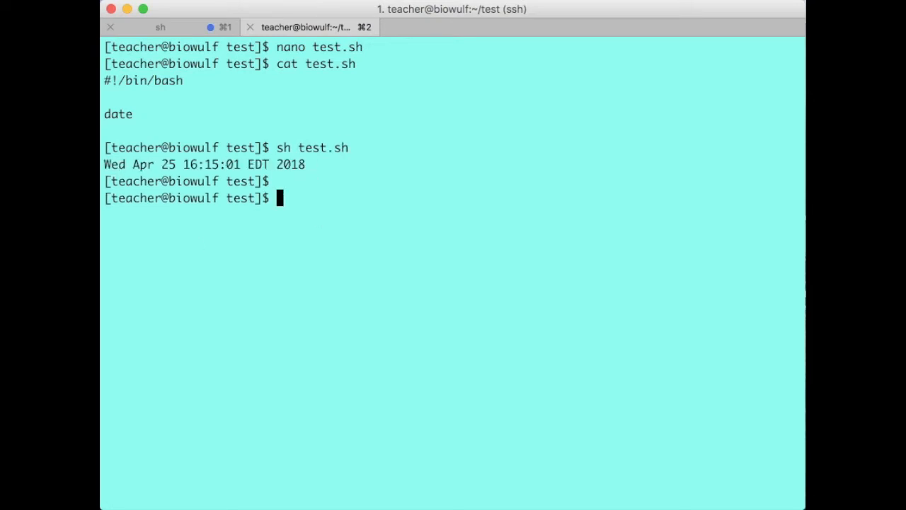
Step: Submit test.sh to the batch scheduler with sbatch
text(sb)
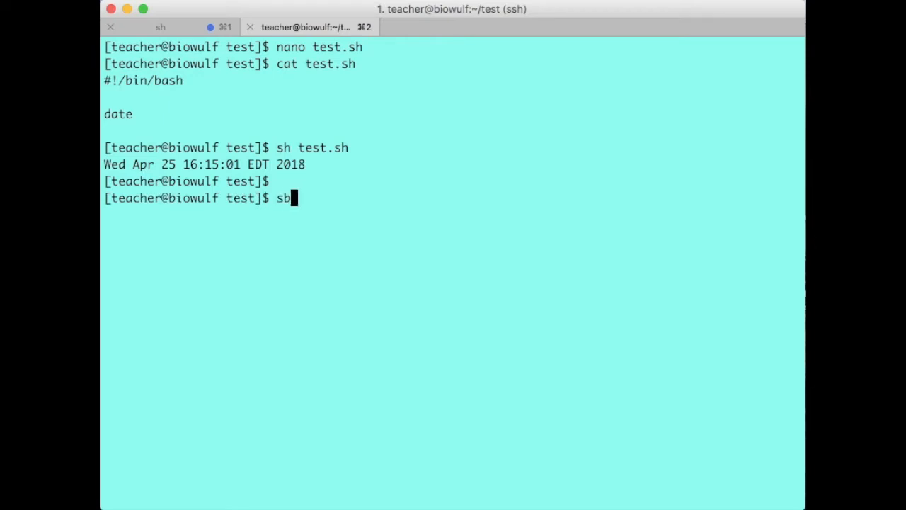
text(atch t)
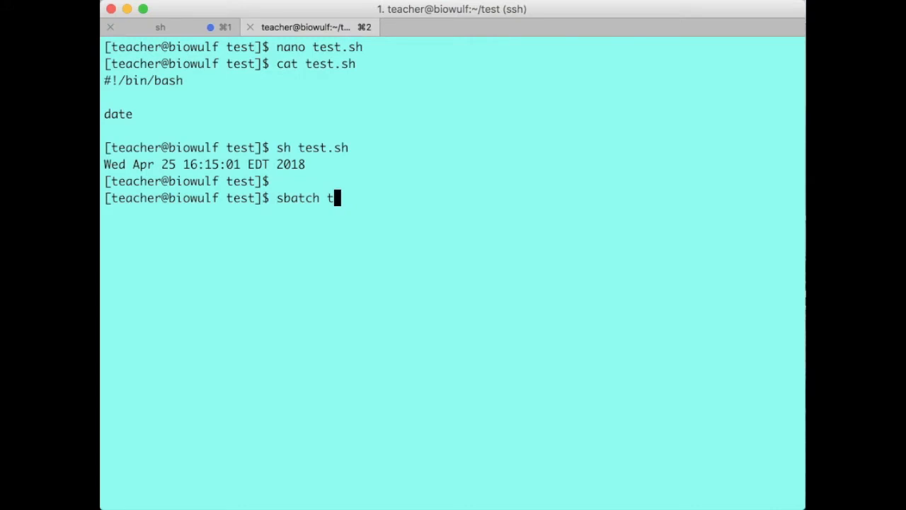
text(est.sh)
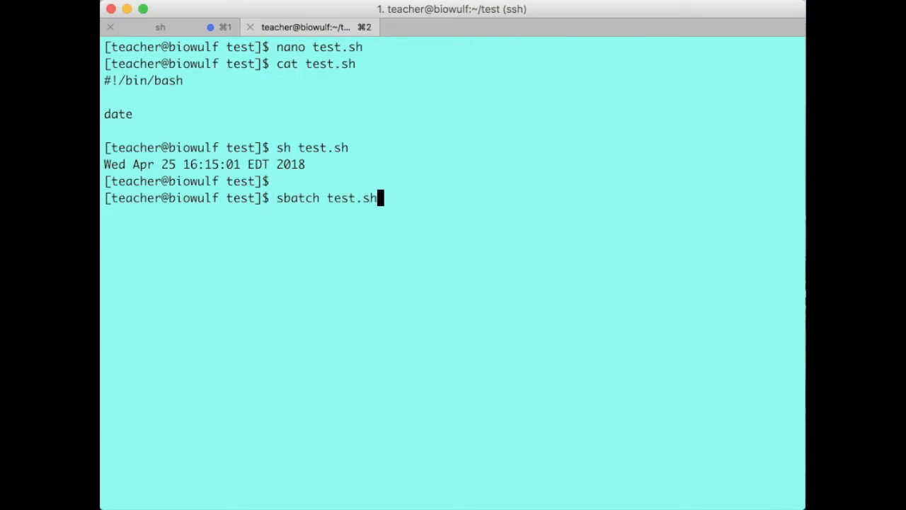
mouse_move(391, 204)
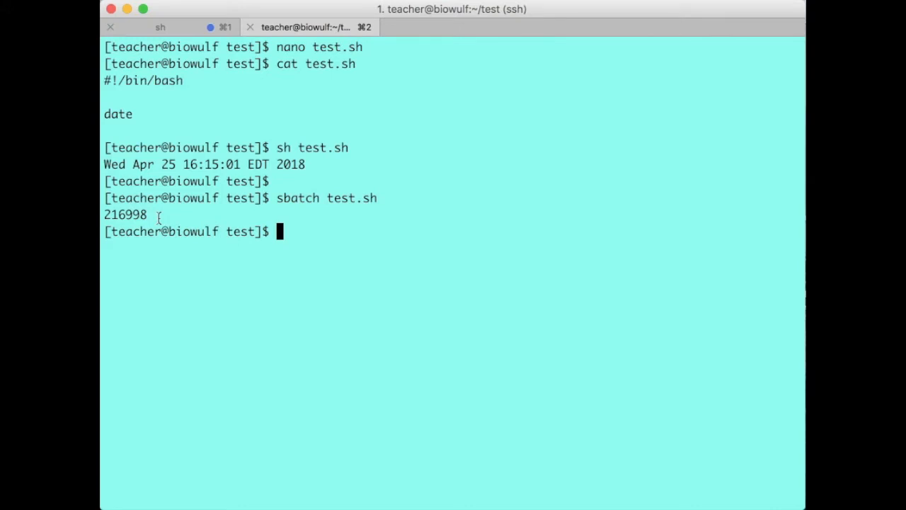
Step: List the directory and check squeue -u $USER for pending job 216998
text(ls -rtl)
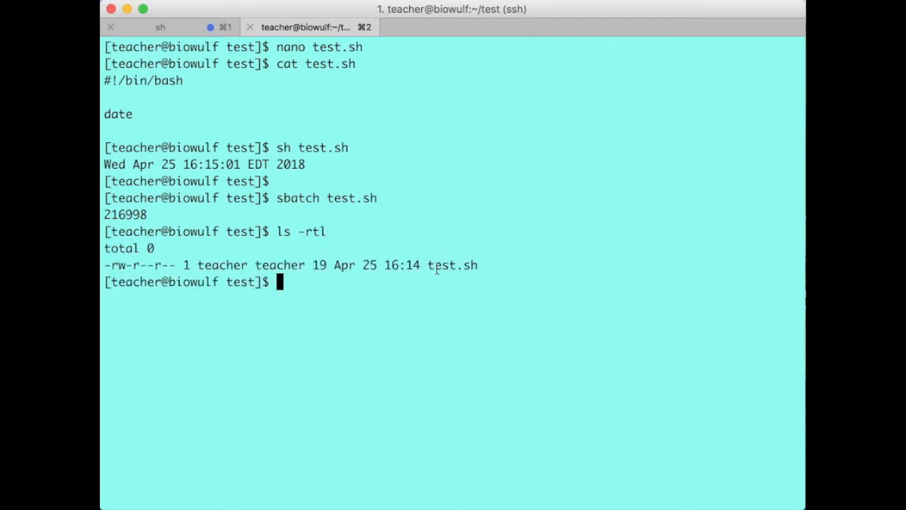
text(squeue -u)
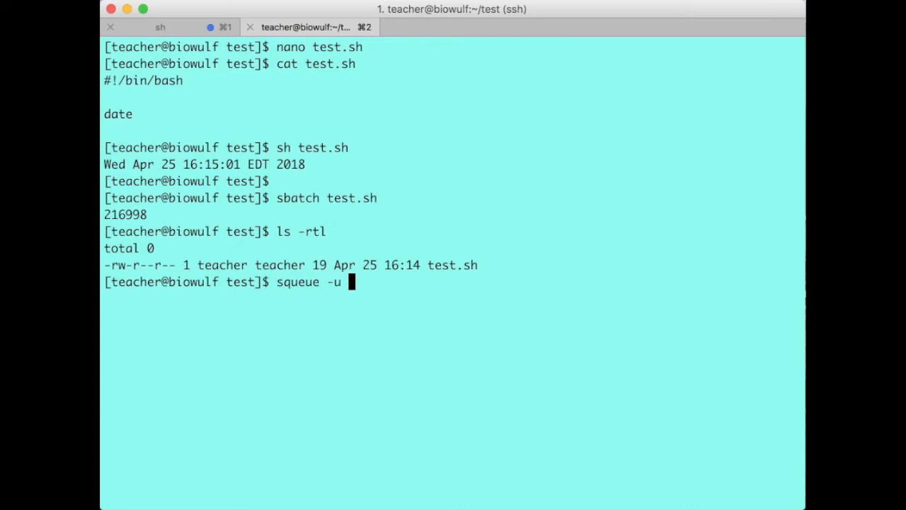
text($USER)
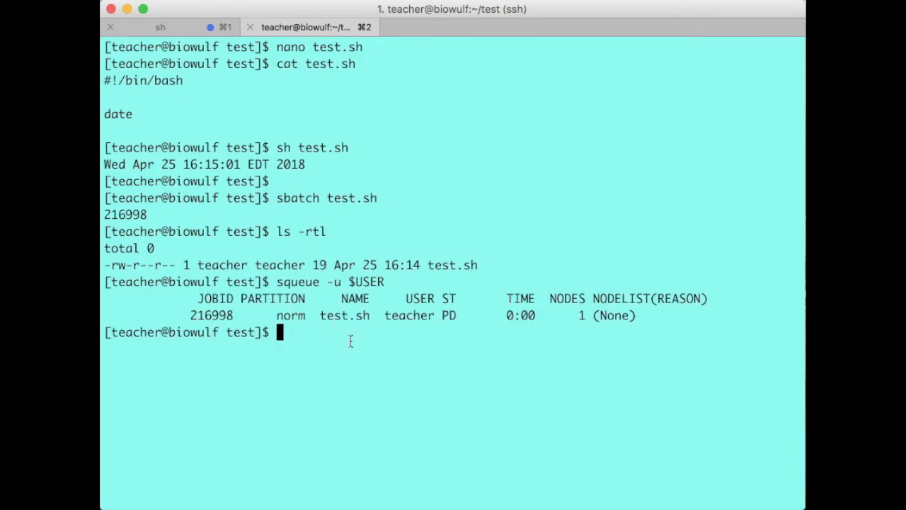
mouse_move(563, 328)
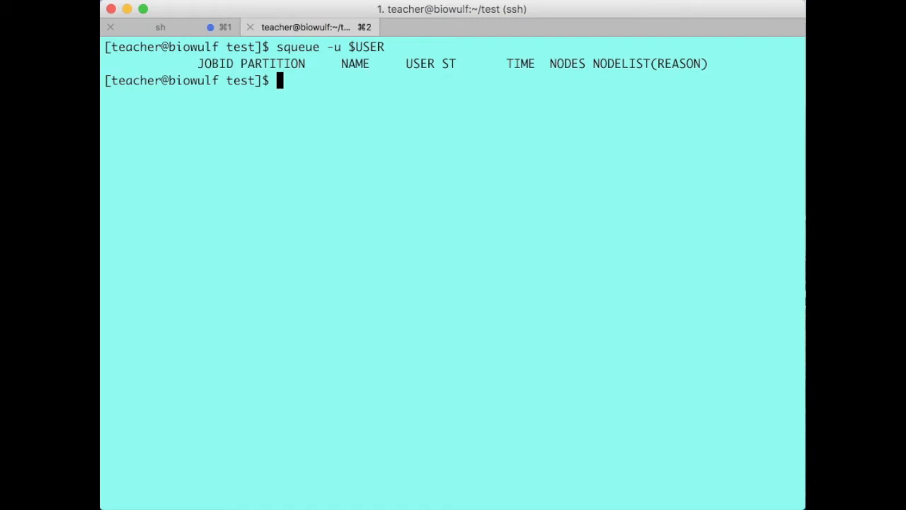
Step: List files and view slurm-216998.out with more to see the printed date
text(ls)
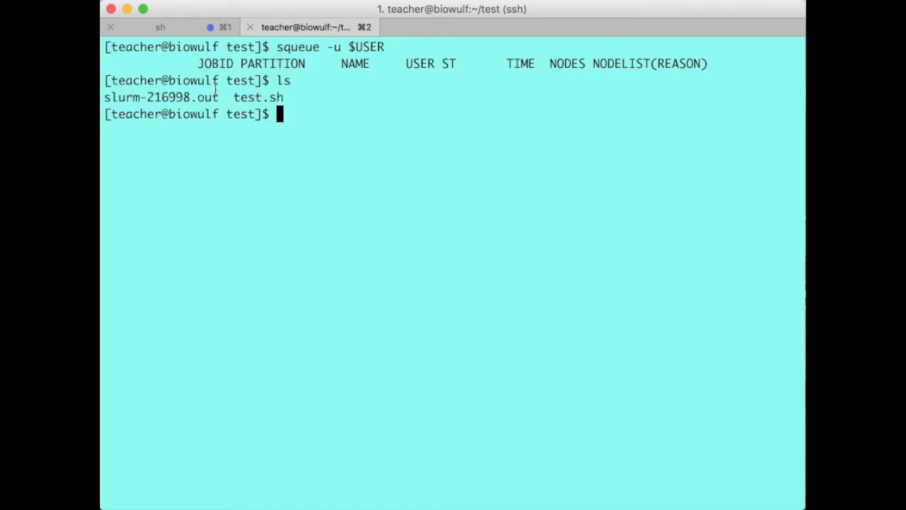
double_click(161, 97)
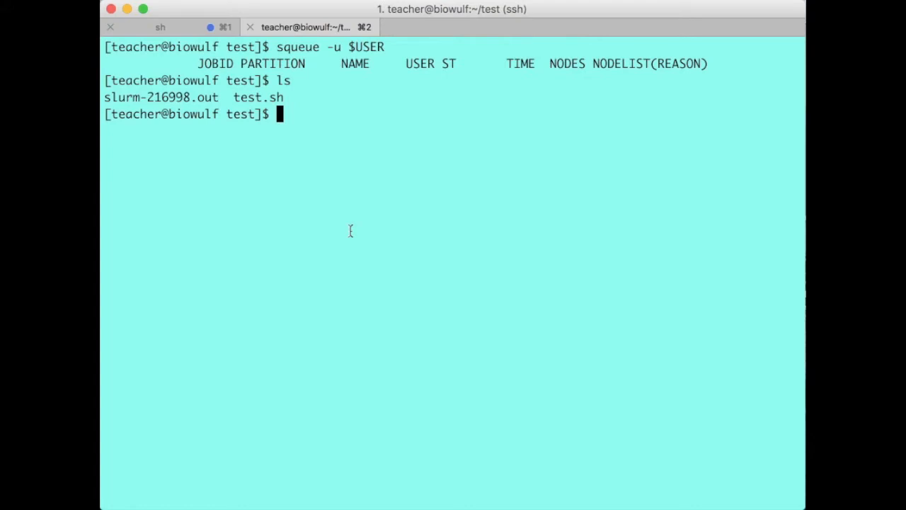
text(more)
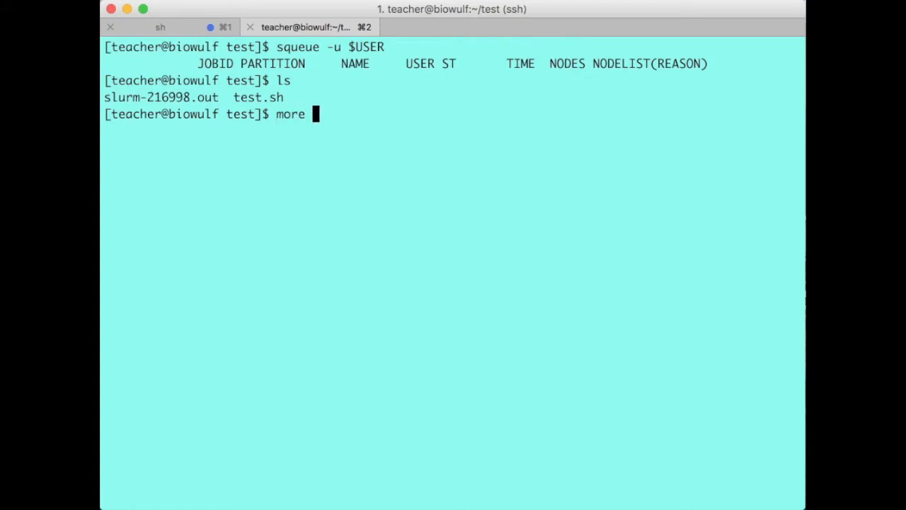
text(slurm-216998.out)
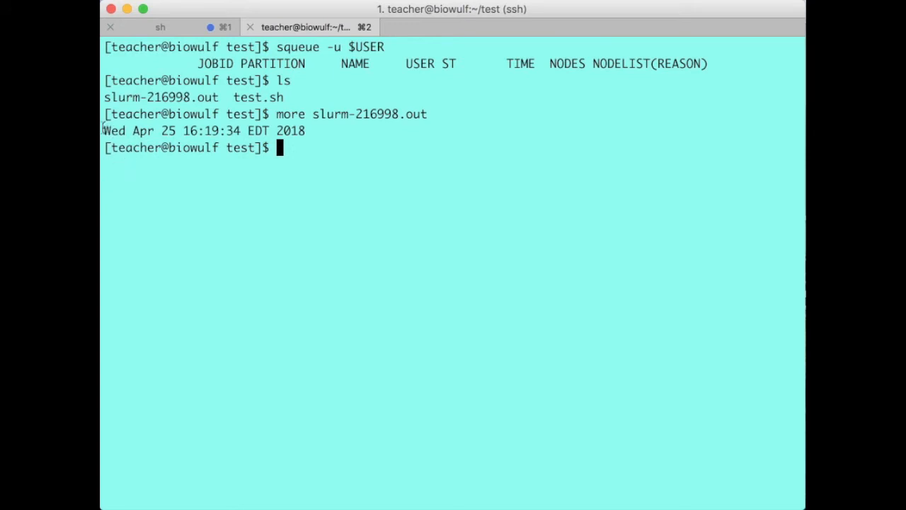
mouse_move(321, 137)
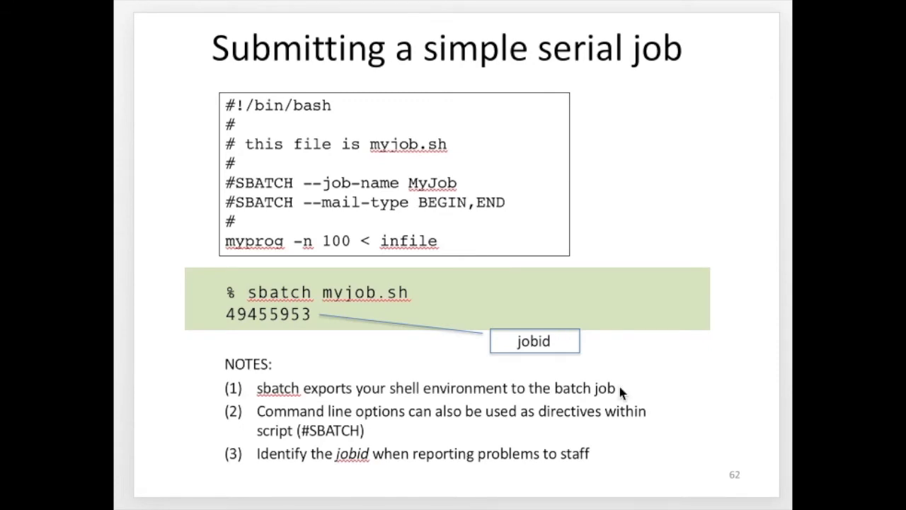
mouse_move(245, 126)
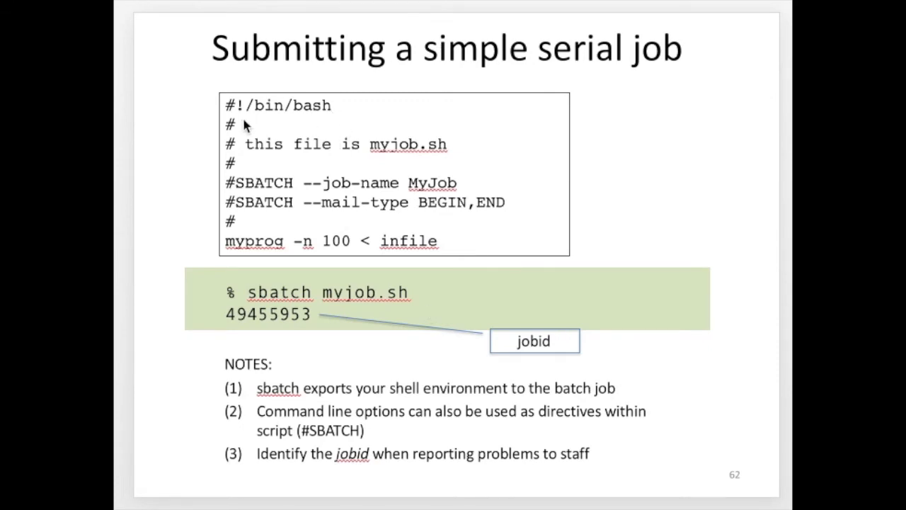
mouse_move(344, 117)
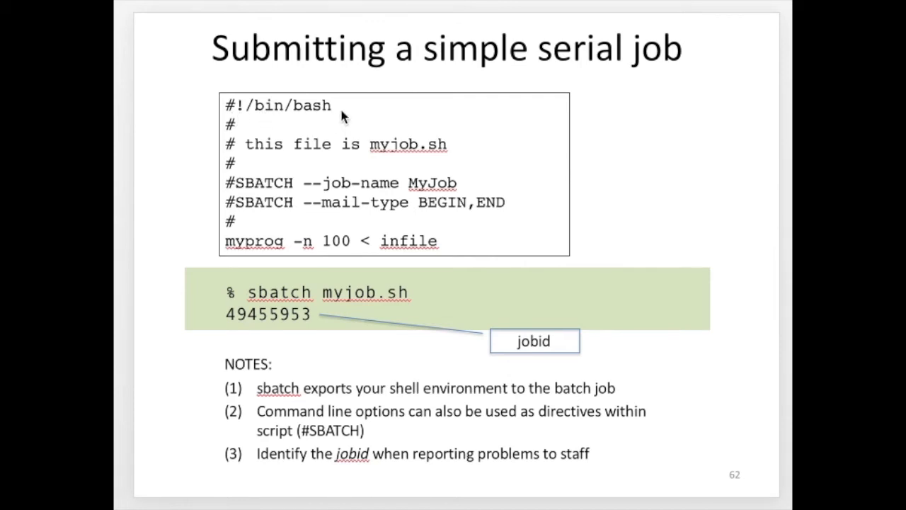
mouse_move(237, 233)
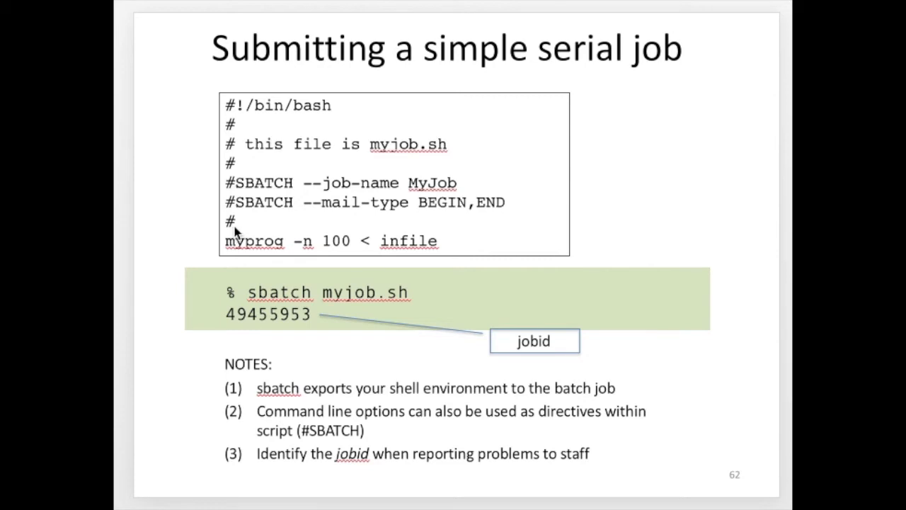
mouse_move(349, 154)
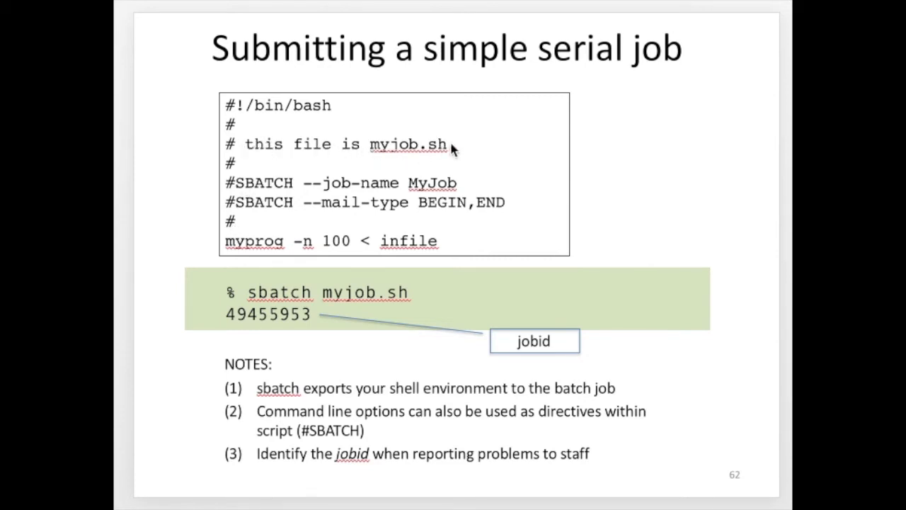
mouse_move(459, 208)
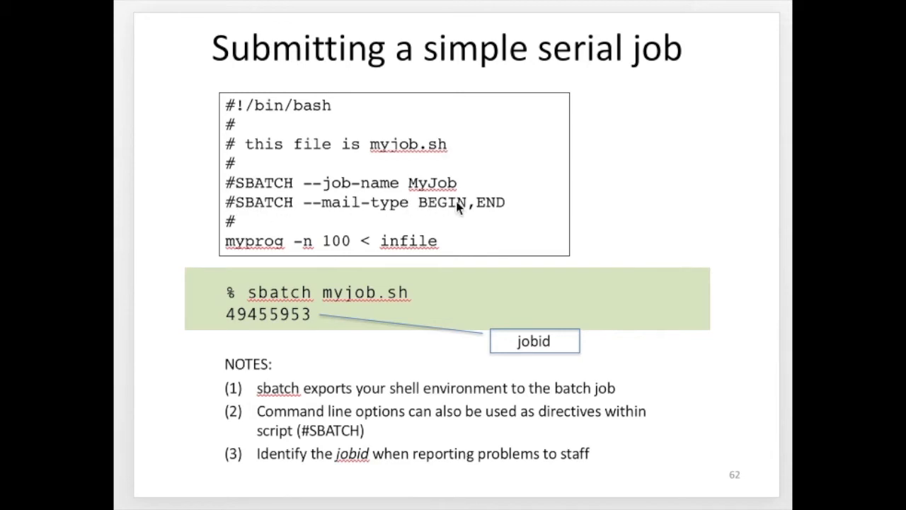
mouse_move(235, 187)
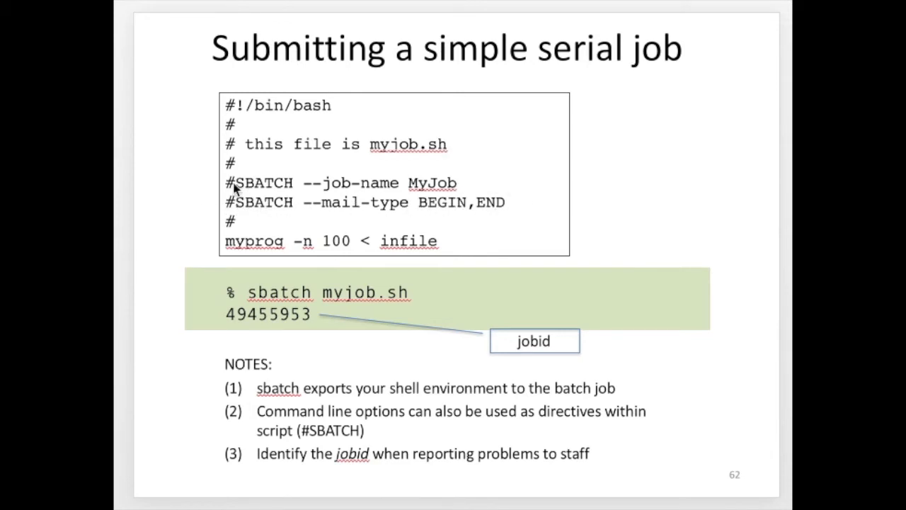
mouse_move(260, 192)
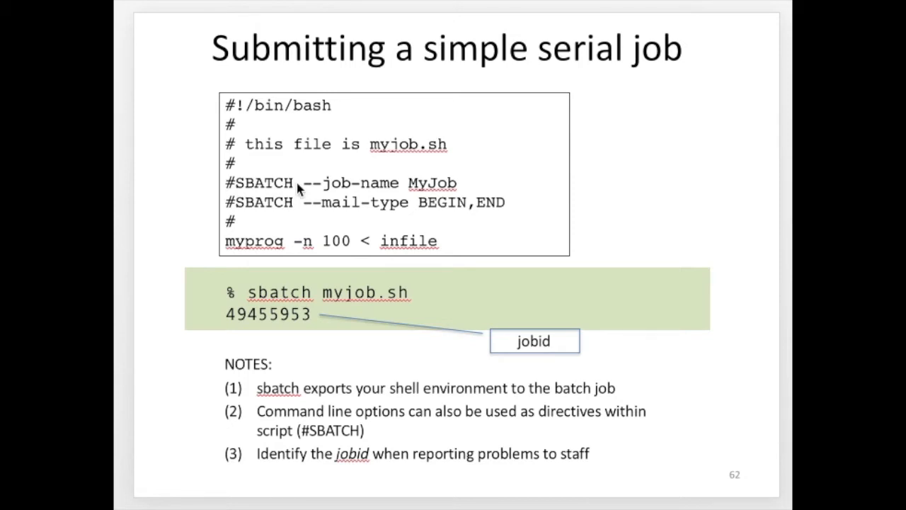
mouse_move(387, 214)
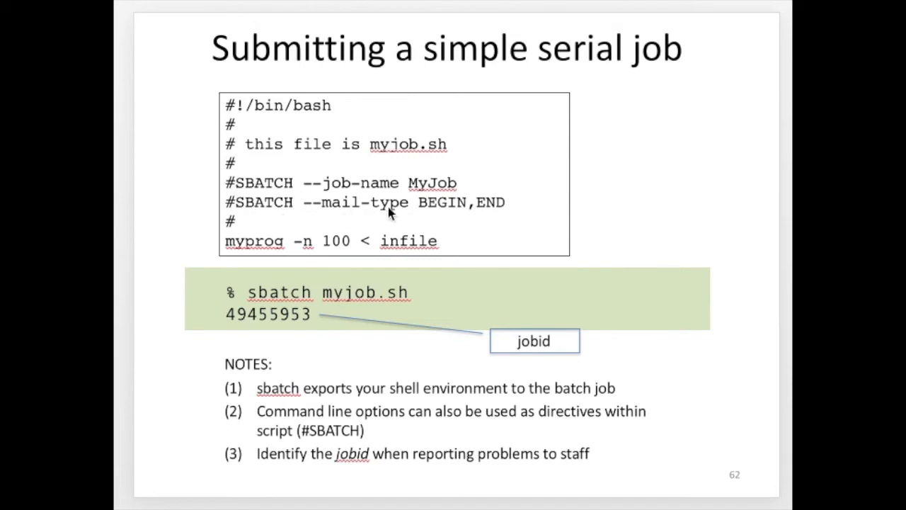
mouse_move(221, 184)
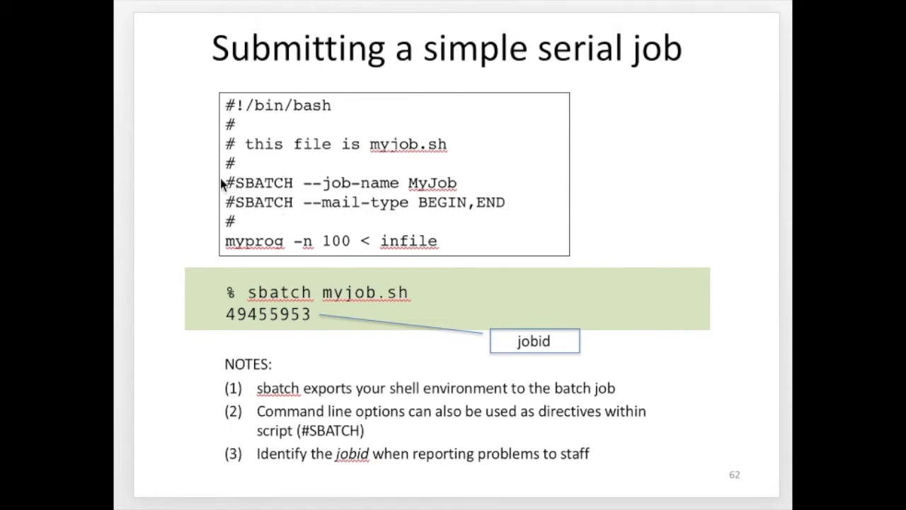
mouse_move(268, 195)
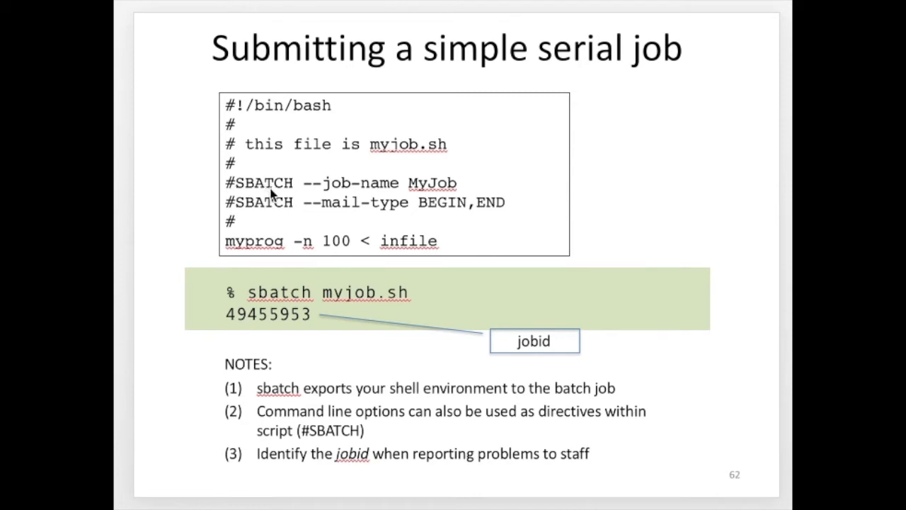
mouse_move(265, 193)
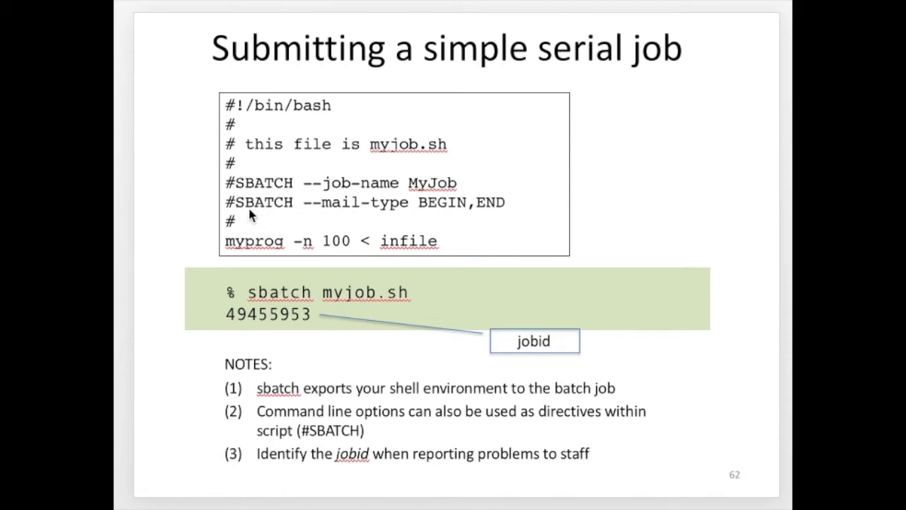
mouse_move(291, 212)
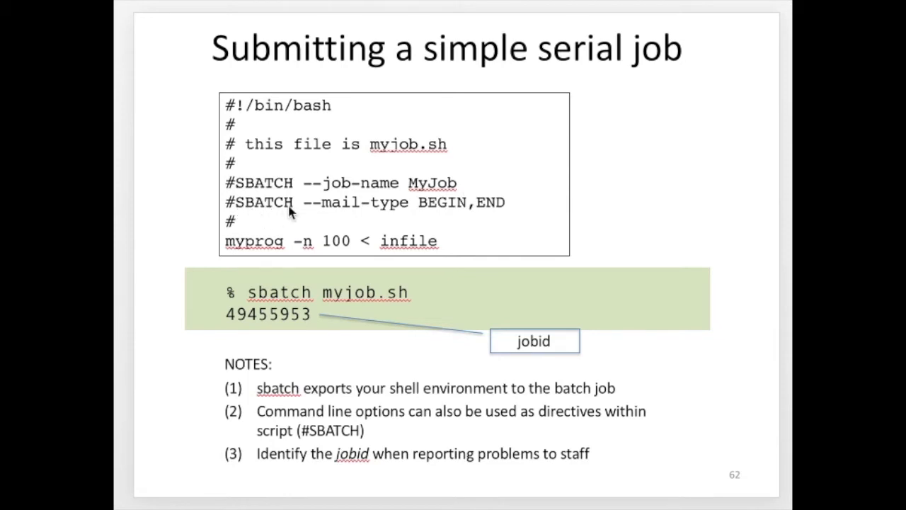
mouse_move(439, 211)
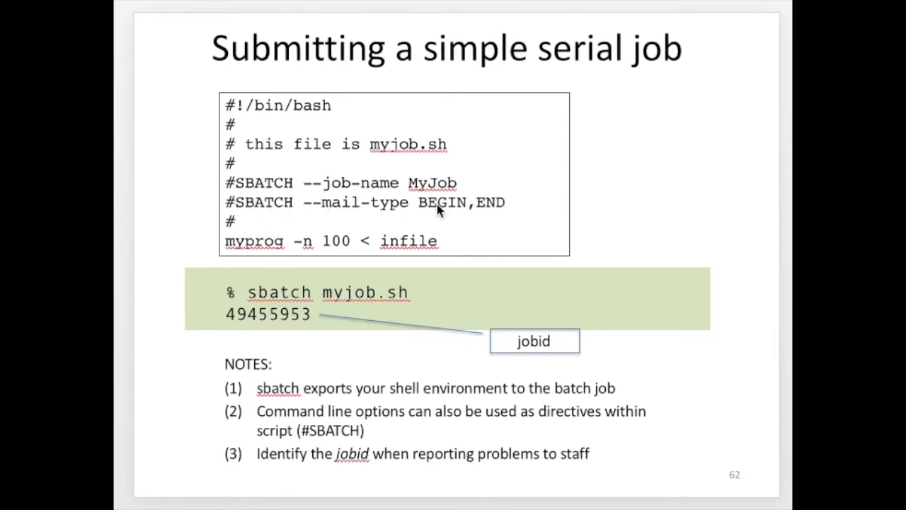
mouse_move(503, 211)
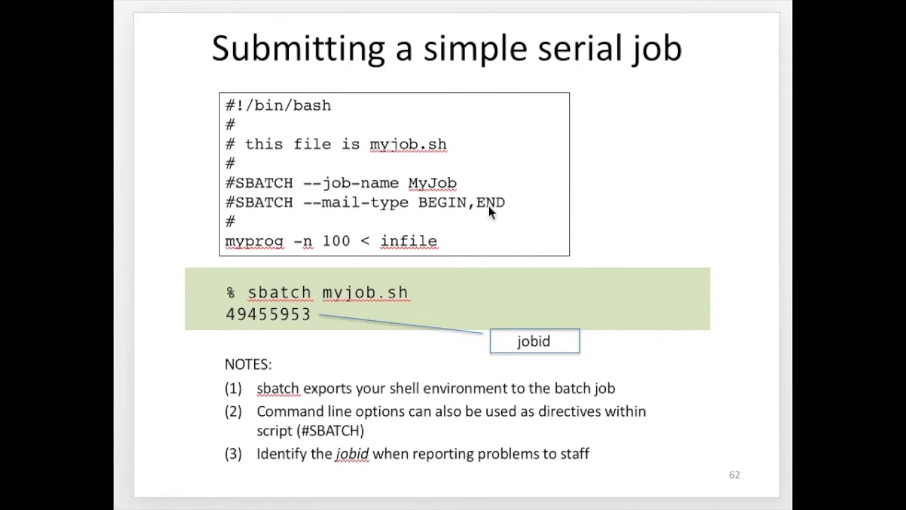
mouse_move(534, 203)
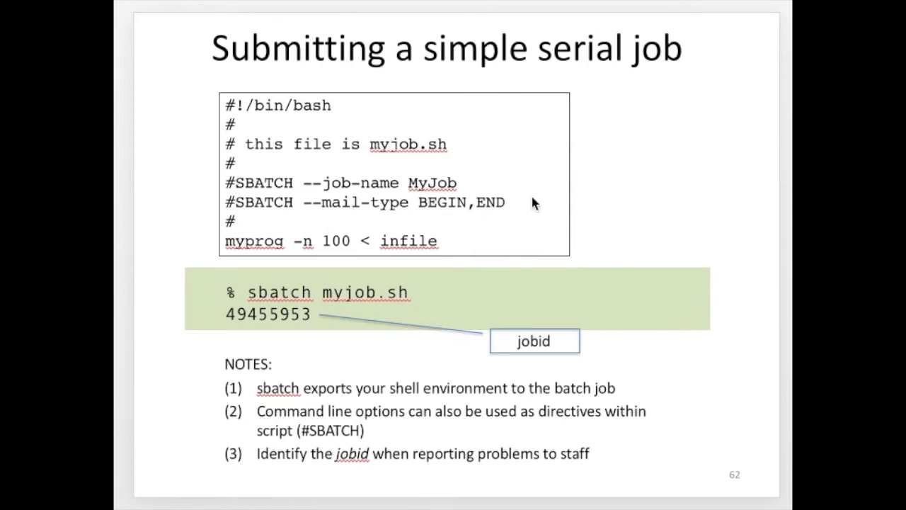
mouse_move(244, 239)
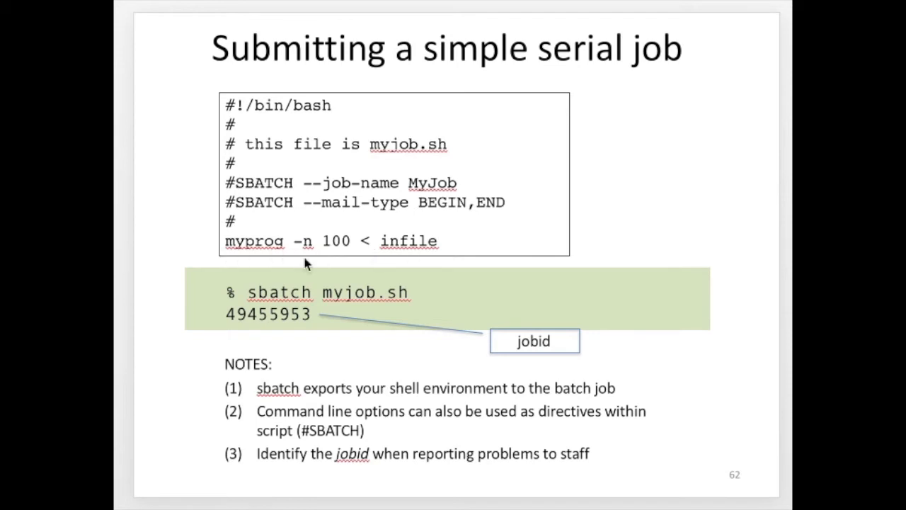
mouse_move(347, 253)
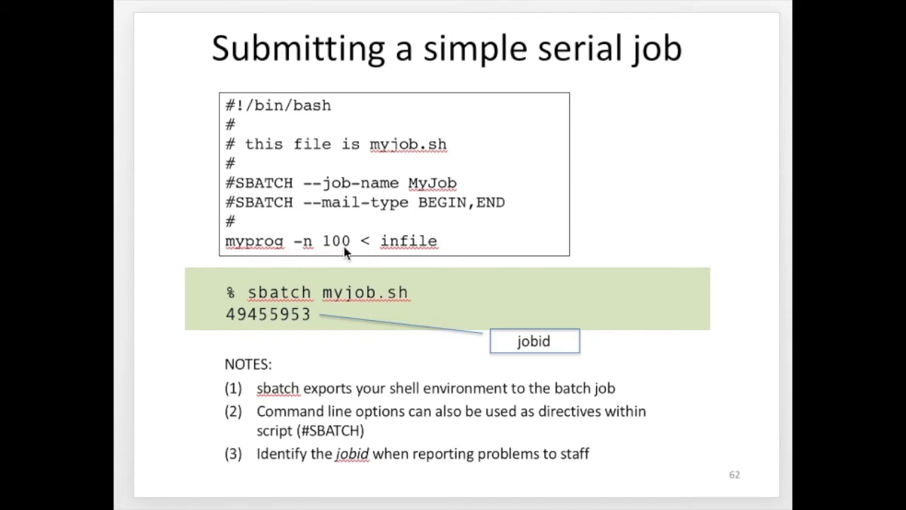
mouse_move(379, 243)
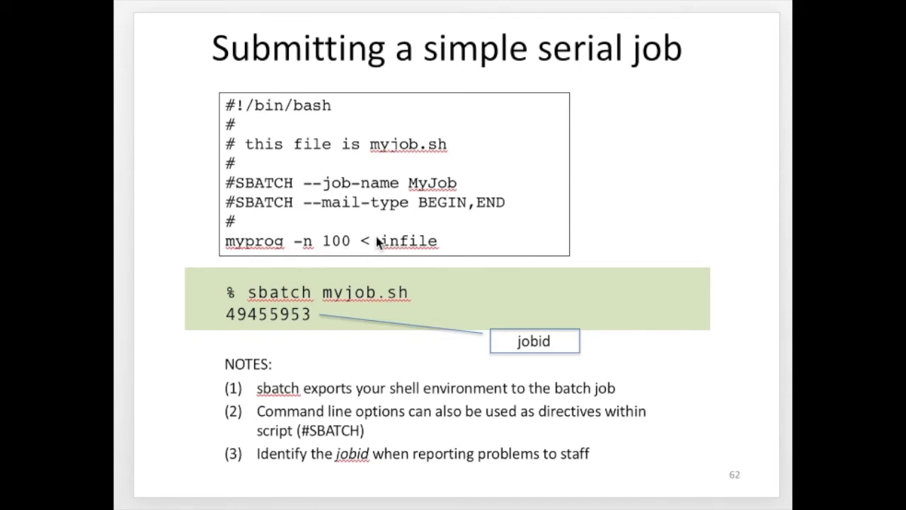
mouse_move(303, 263)
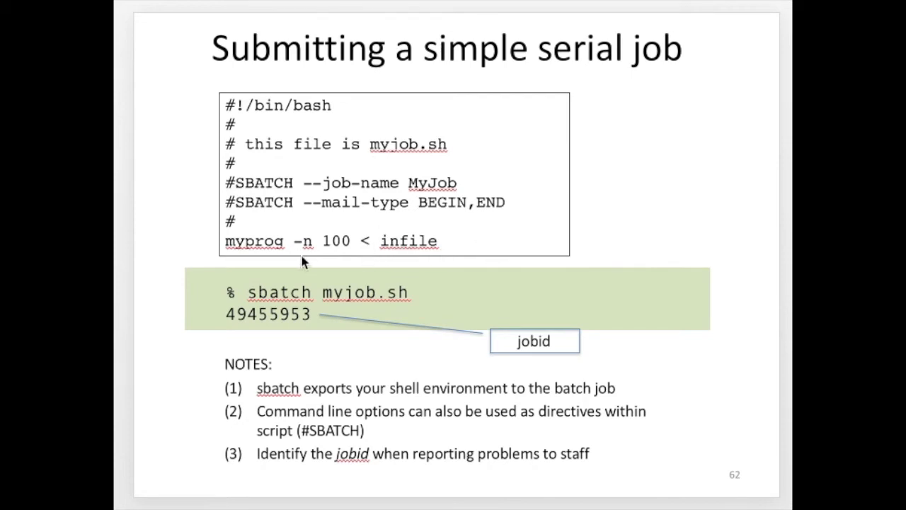
mouse_move(276, 253)
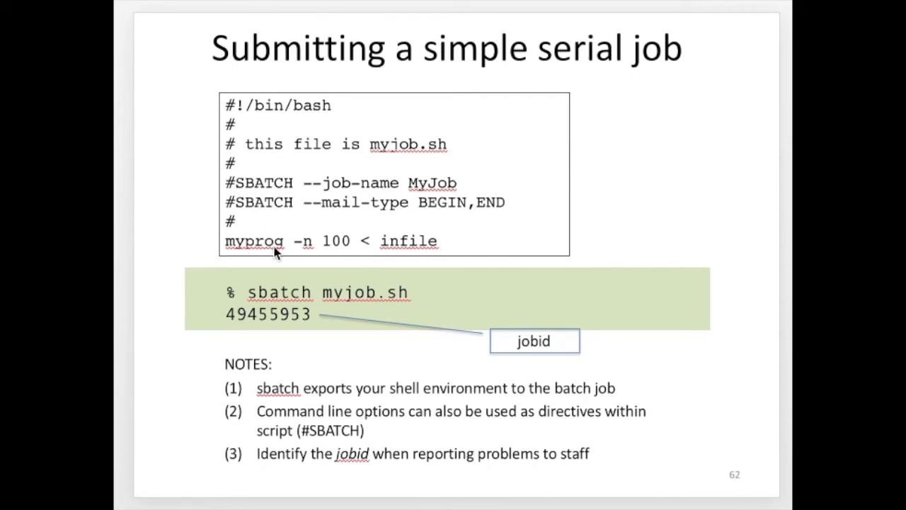
mouse_move(309, 256)
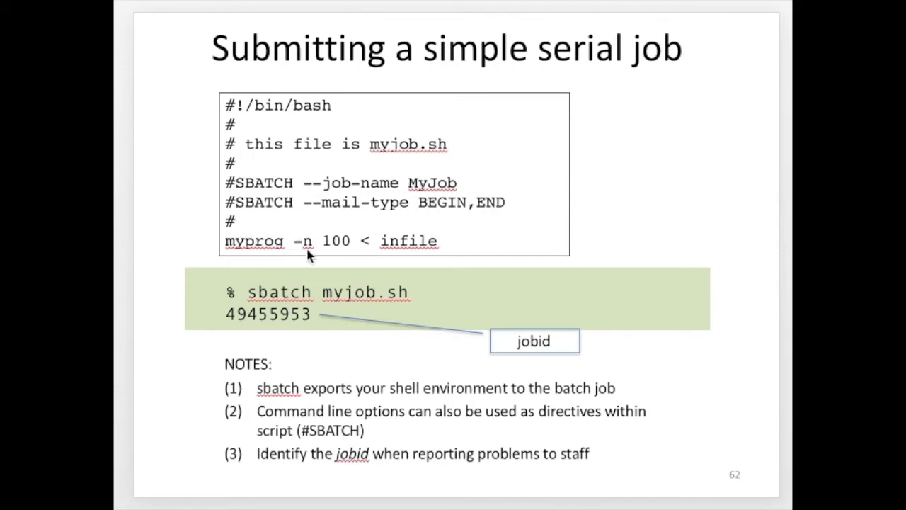
mouse_move(480, 239)
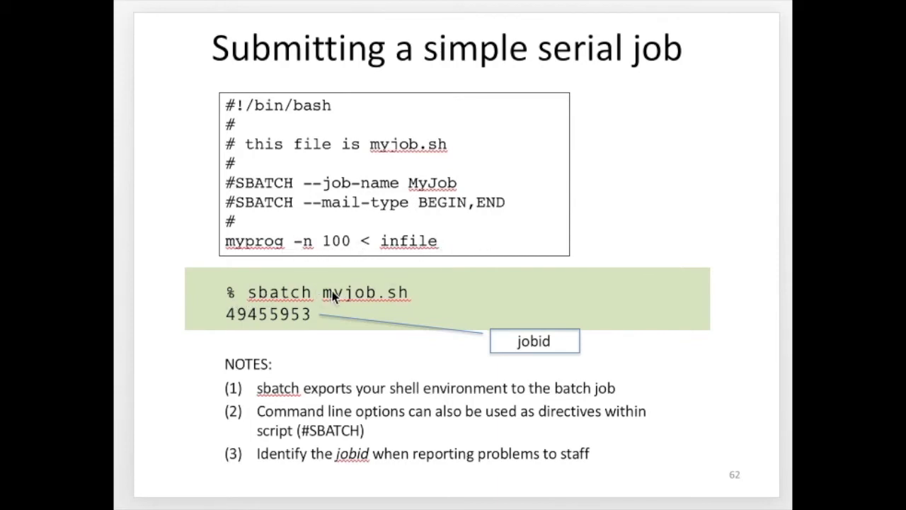
mouse_move(414, 297)
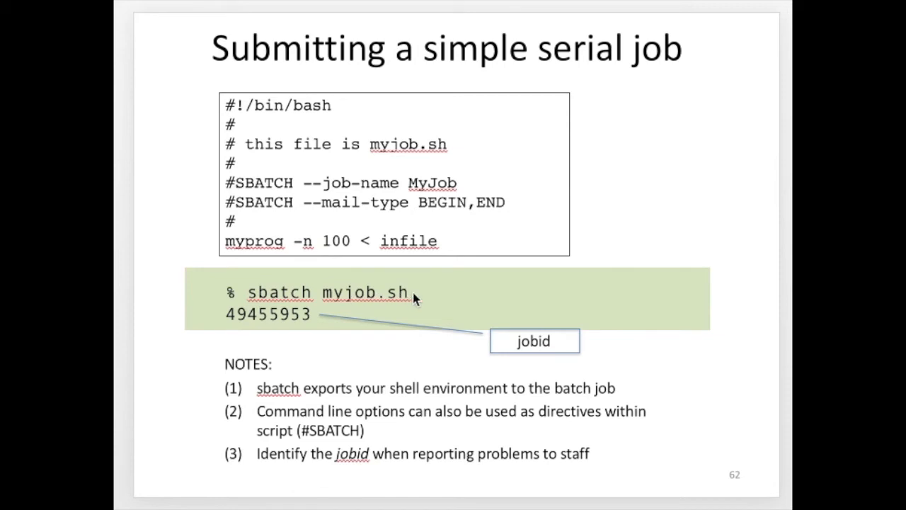
mouse_move(233, 326)
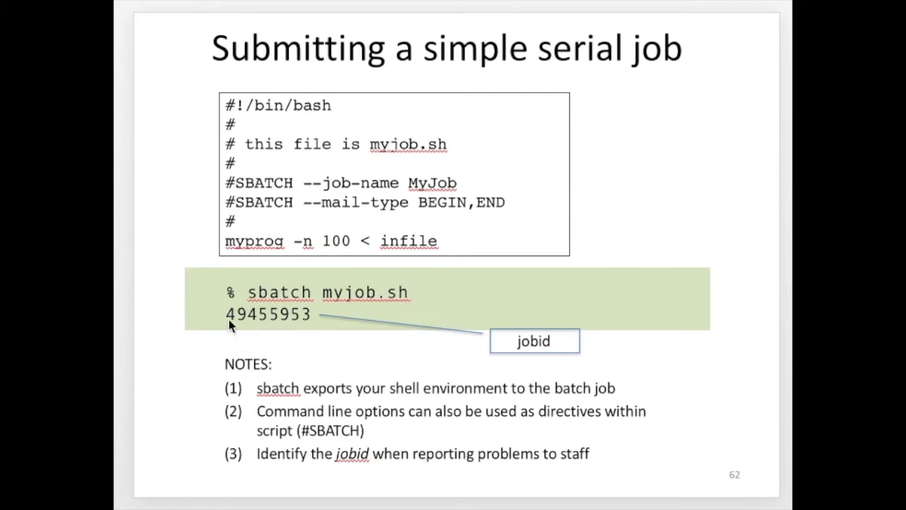
mouse_move(317, 325)
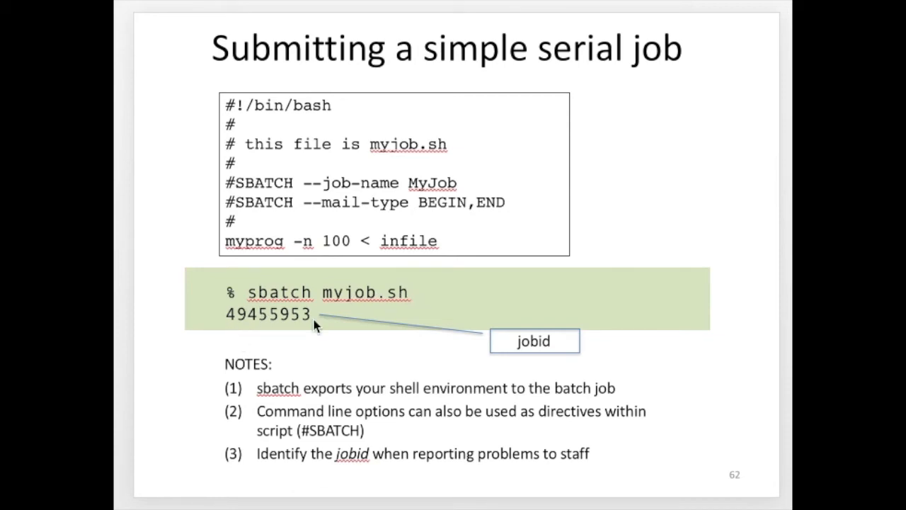
mouse_move(388, 402)
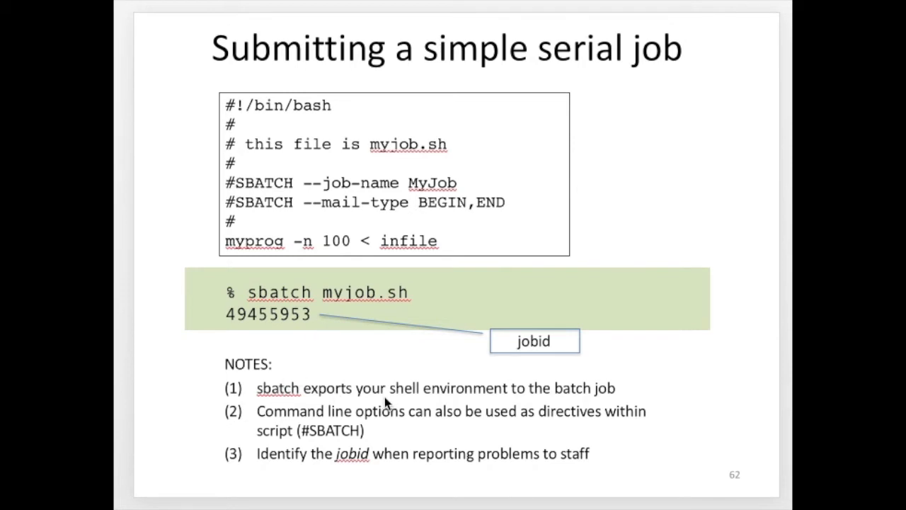
mouse_move(297, 397)
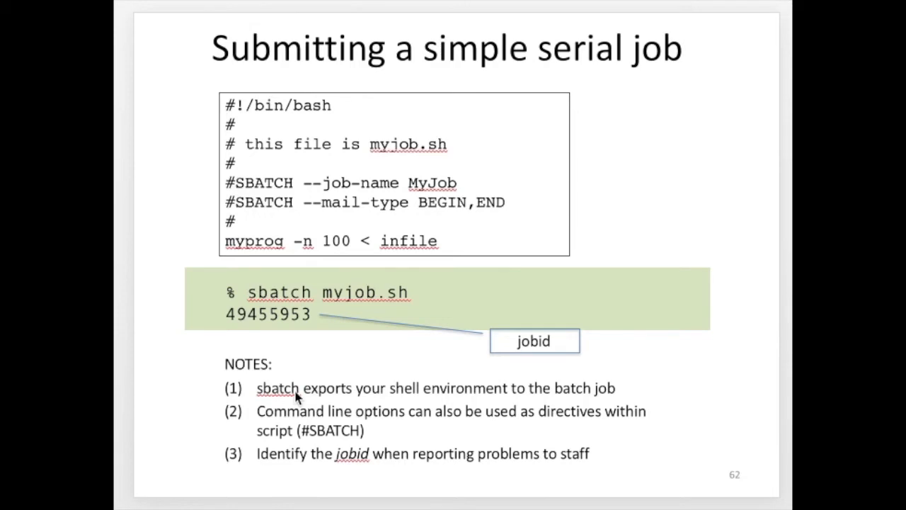
mouse_move(632, 401)
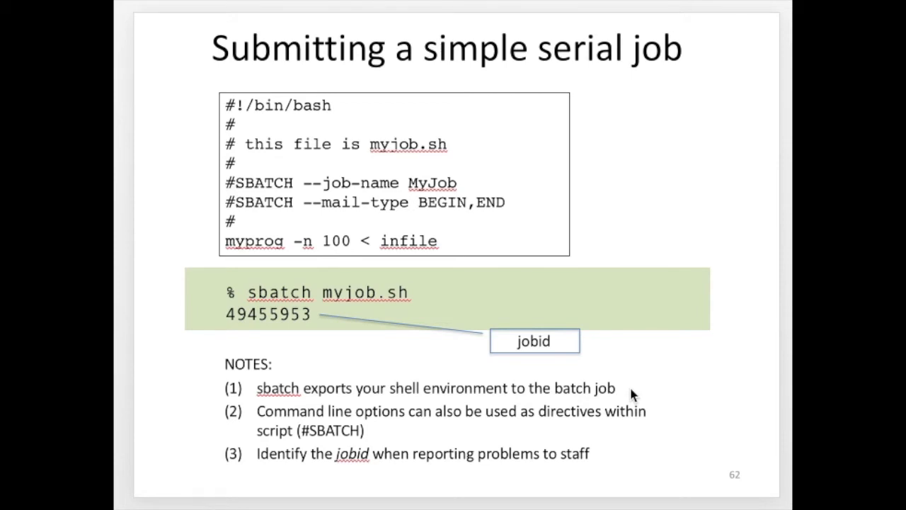
mouse_move(319, 412)
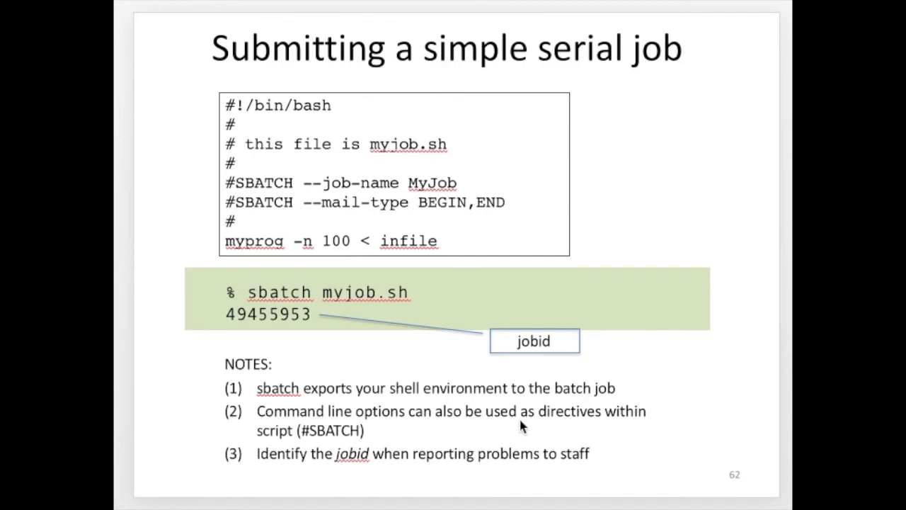
mouse_move(380, 437)
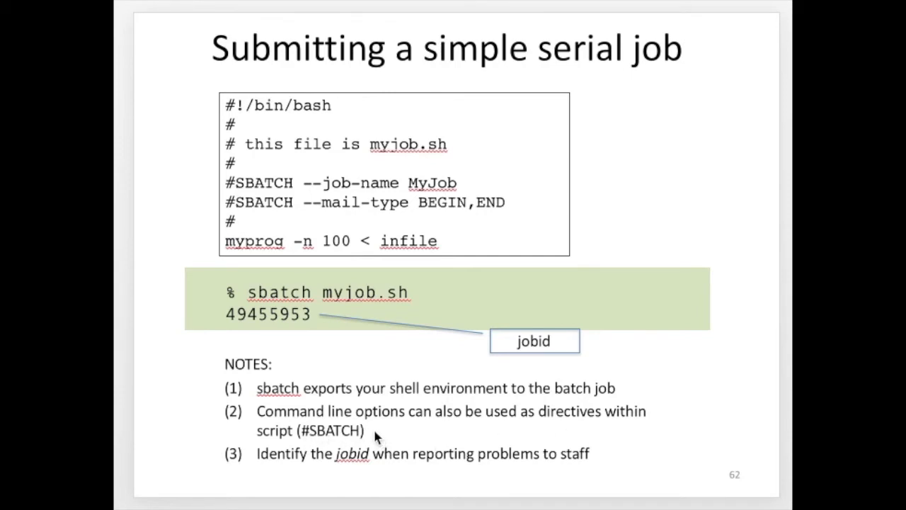
mouse_move(362, 445)
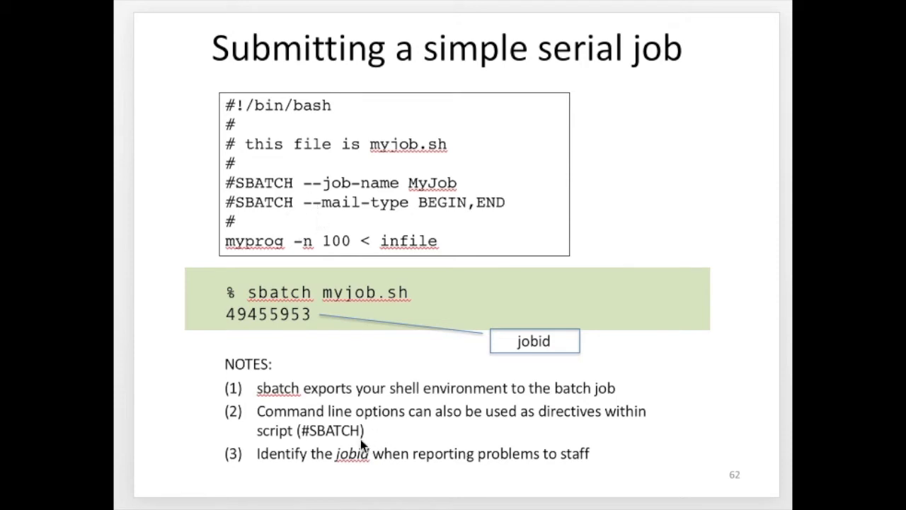
mouse_move(615, 466)
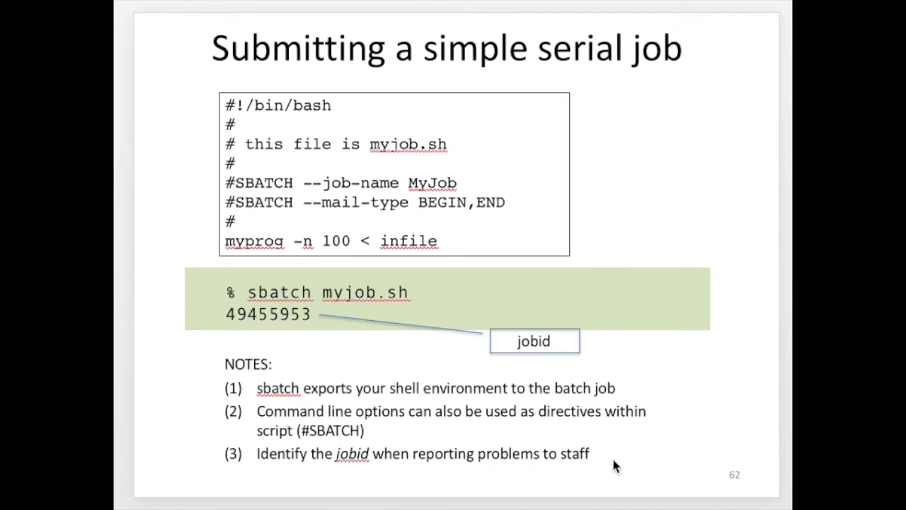
mouse_move(244, 335)
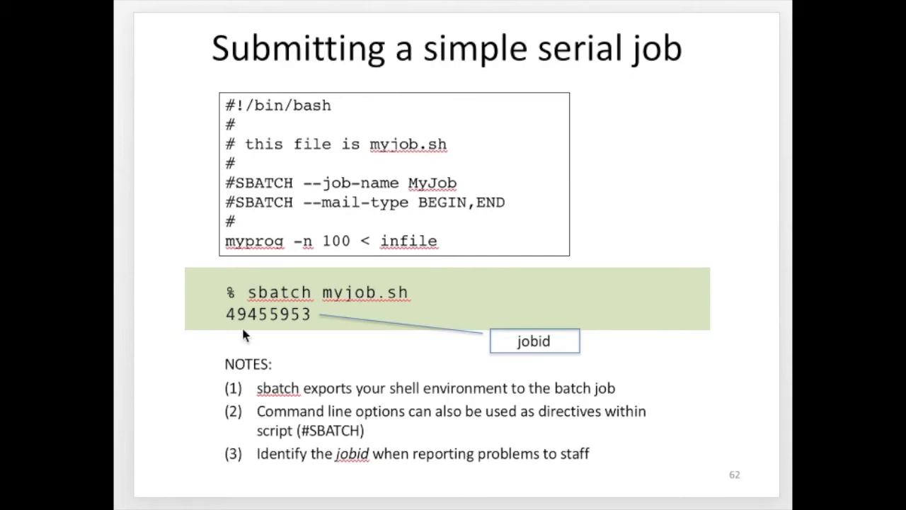
mouse_move(336, 344)
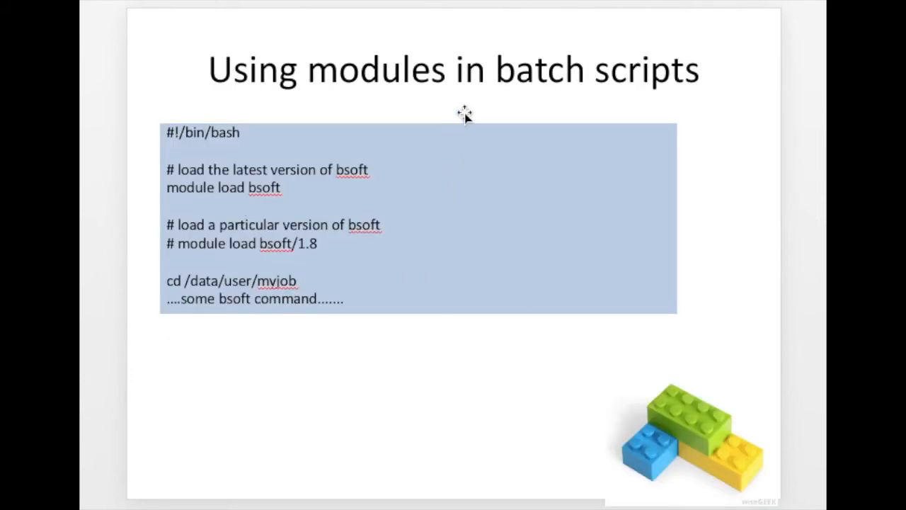
mouse_move(737, 237)
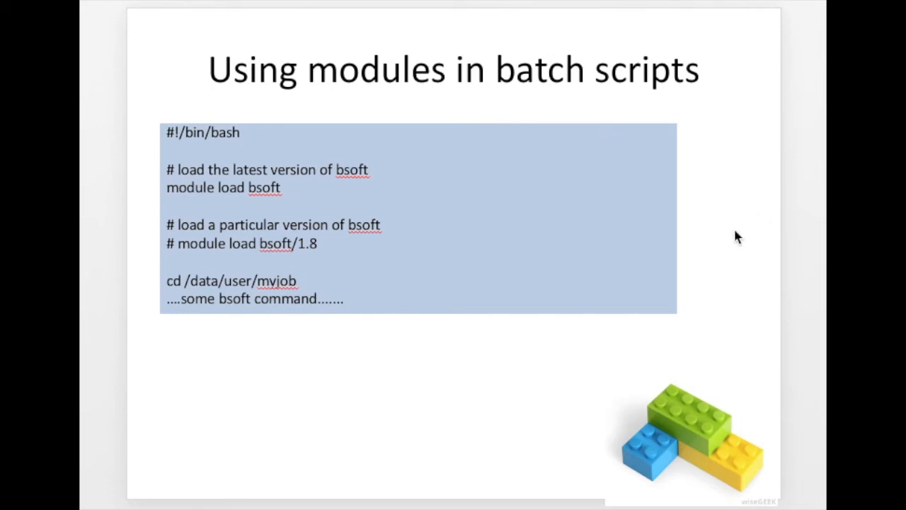
mouse_move(466, 200)
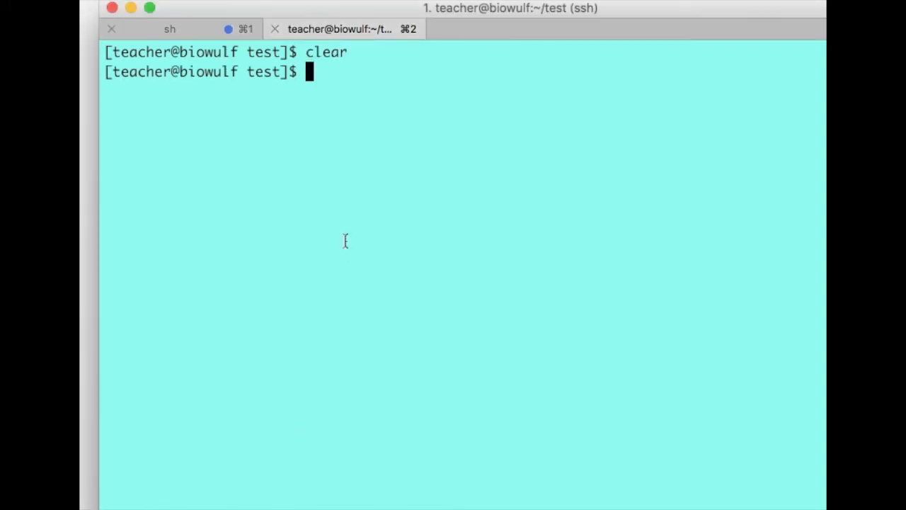
Step: Resubmit test.sh with sbatch, see job 220452 pending in squeue, and begin a scancel
text(s)
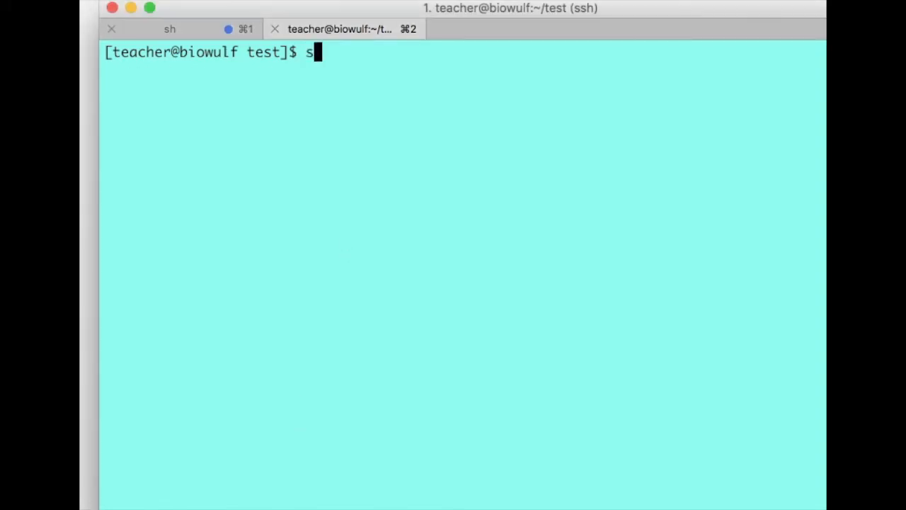
text(batch test.sh)
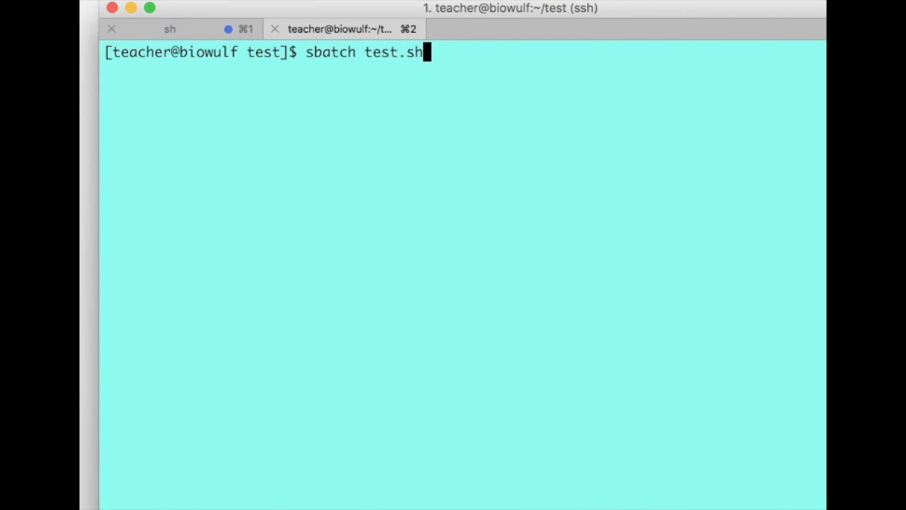
key(Return)
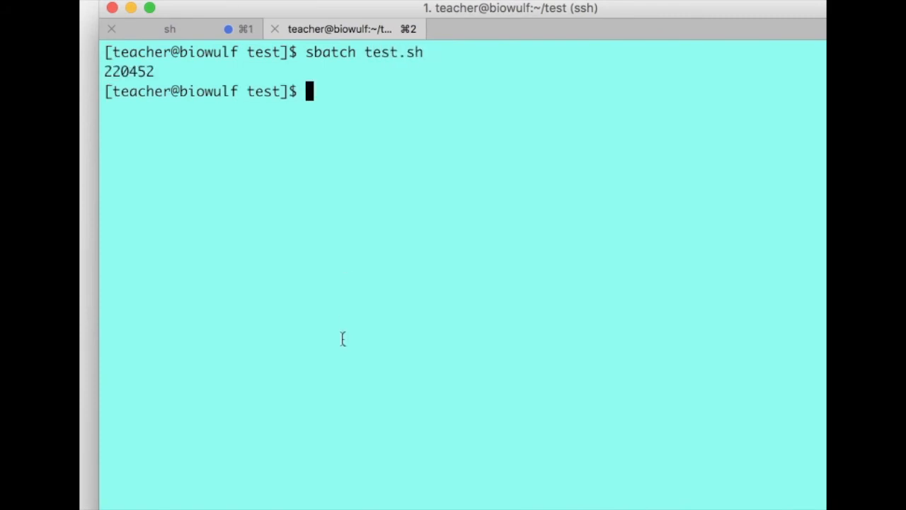
text(squeue -u $USER)
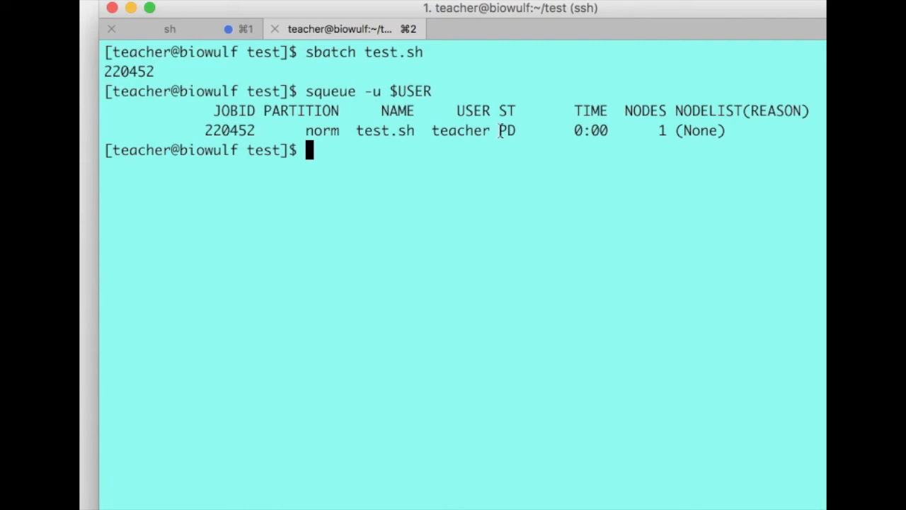
mouse_move(515, 191)
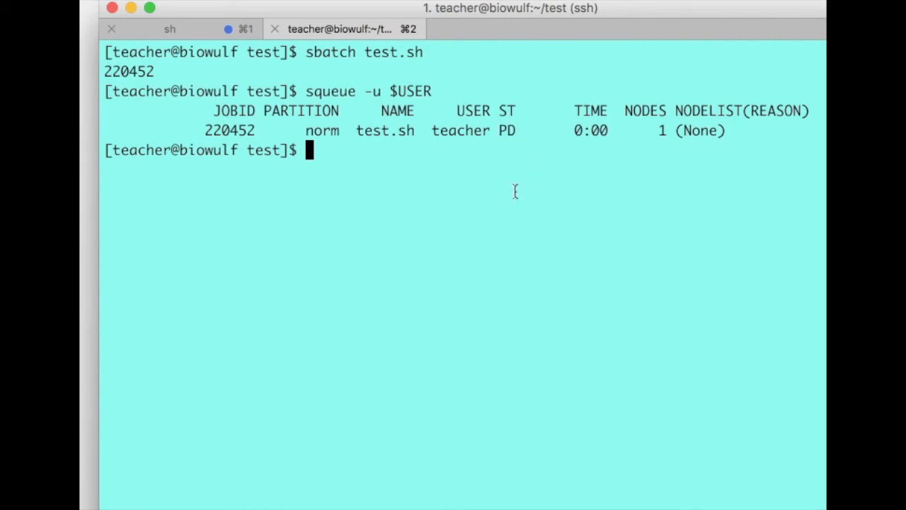
text(scancel)
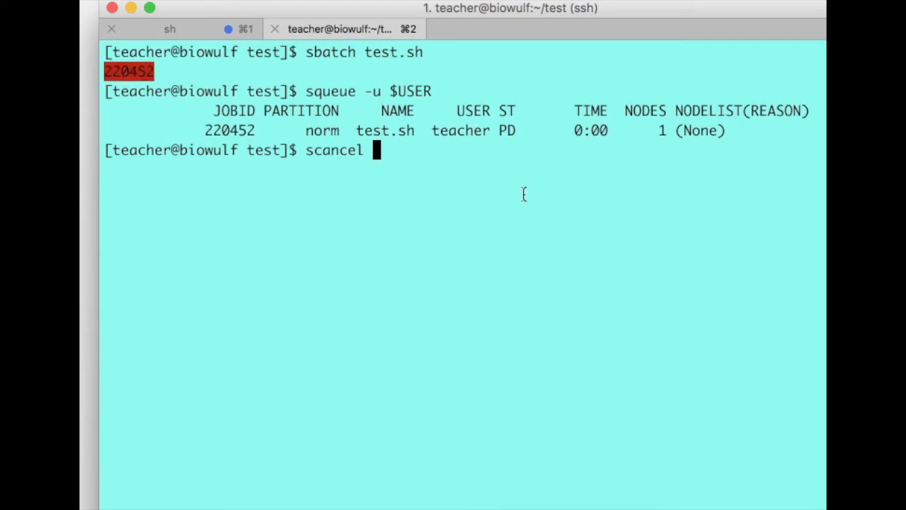
Step: Cancel job 220452, confirm the queue is empty, then cancel all jobs for user teacher
text(220452)
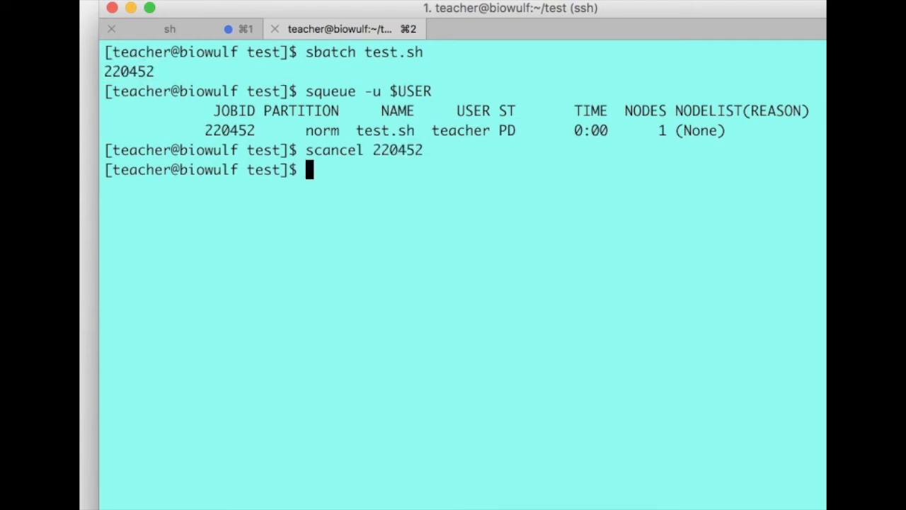
text(squeue -u $USER)
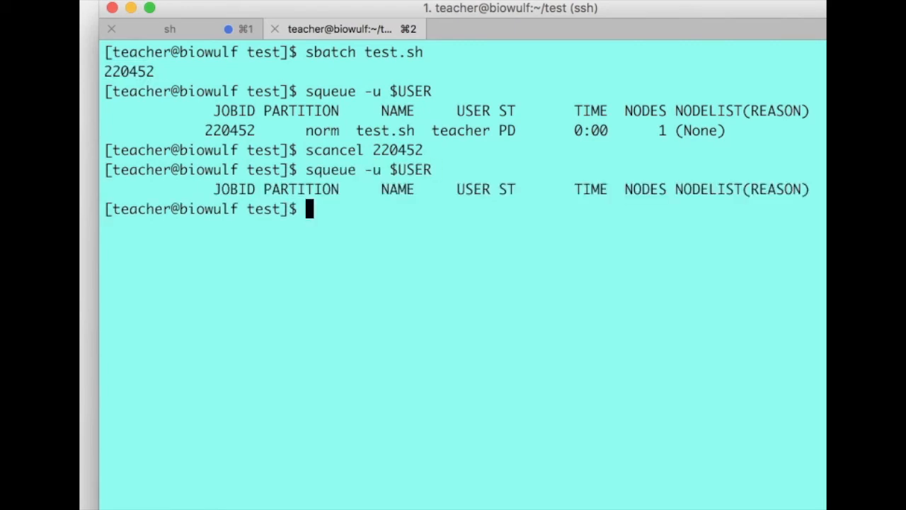
text(scancel -u)
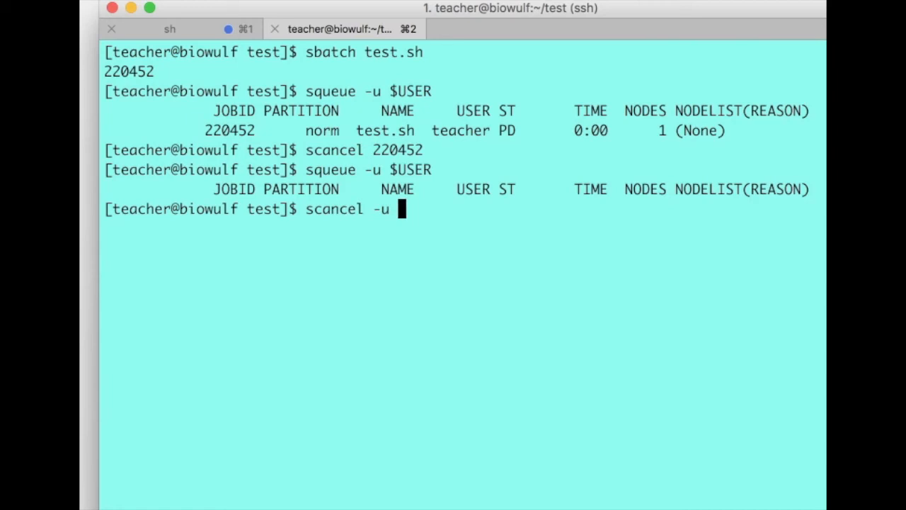
text($)
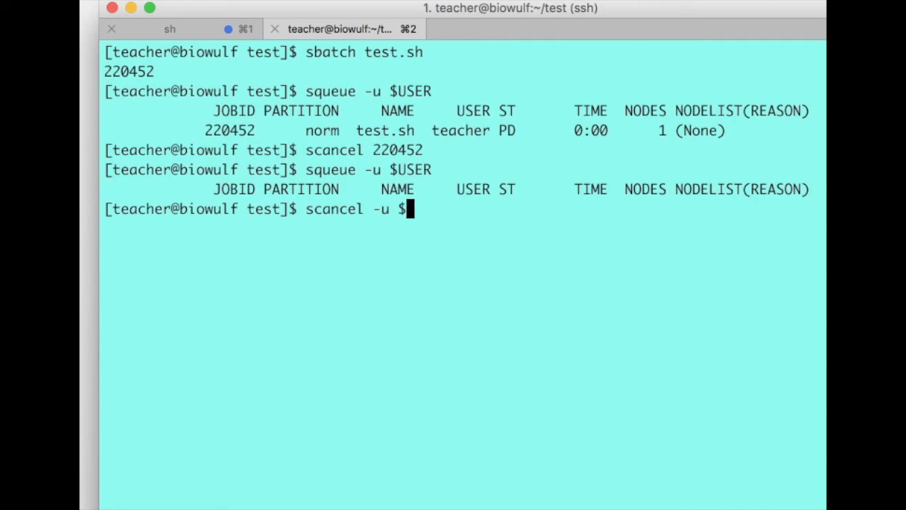
text(U)
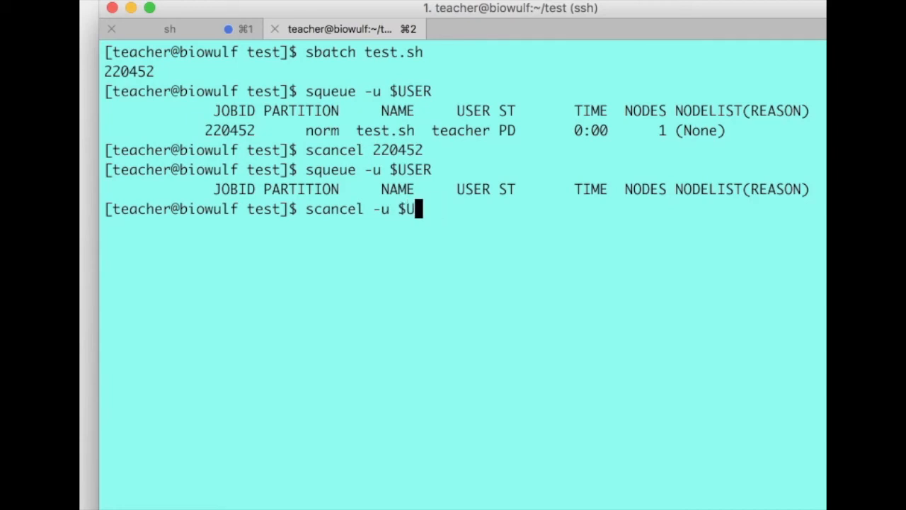
text(eacher)
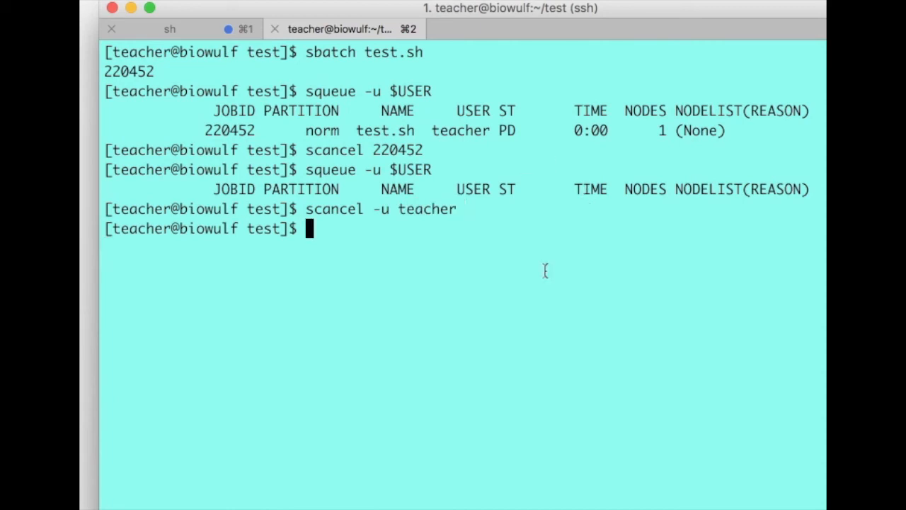
mouse_move(401, 259)
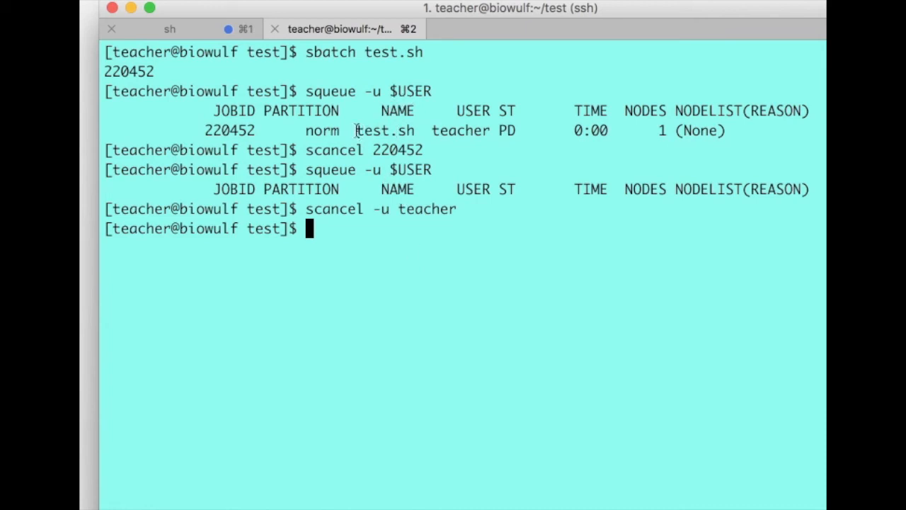
double_click(384, 130)
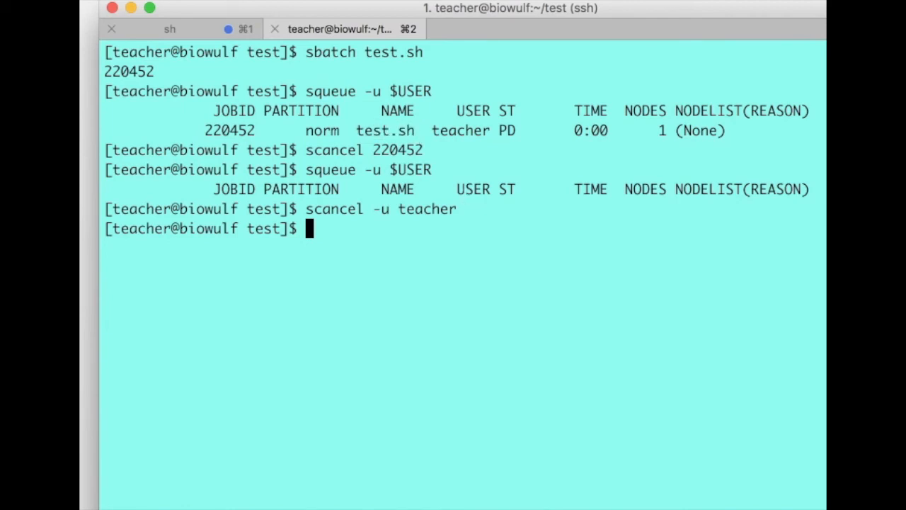
Step: Cancel jobs named test.sh with 'scancel -n test.sh'
text(scancel -n)
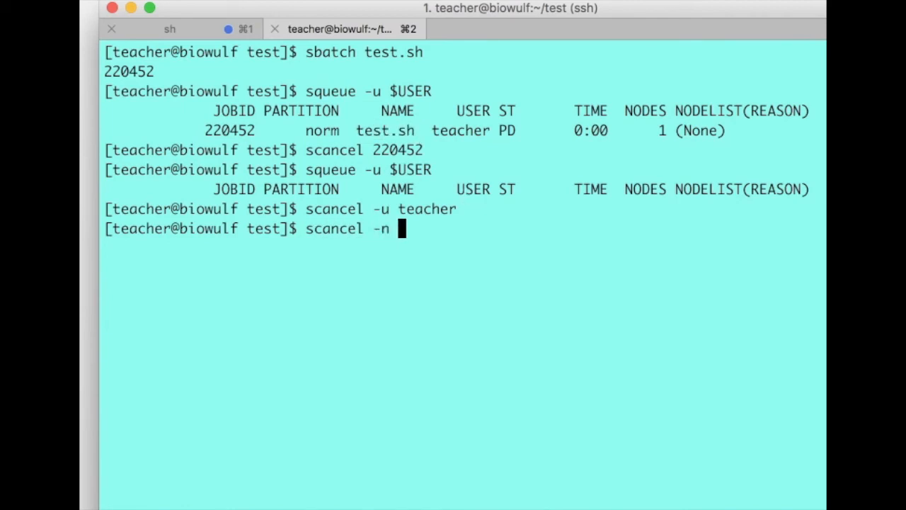
text(test.sh)
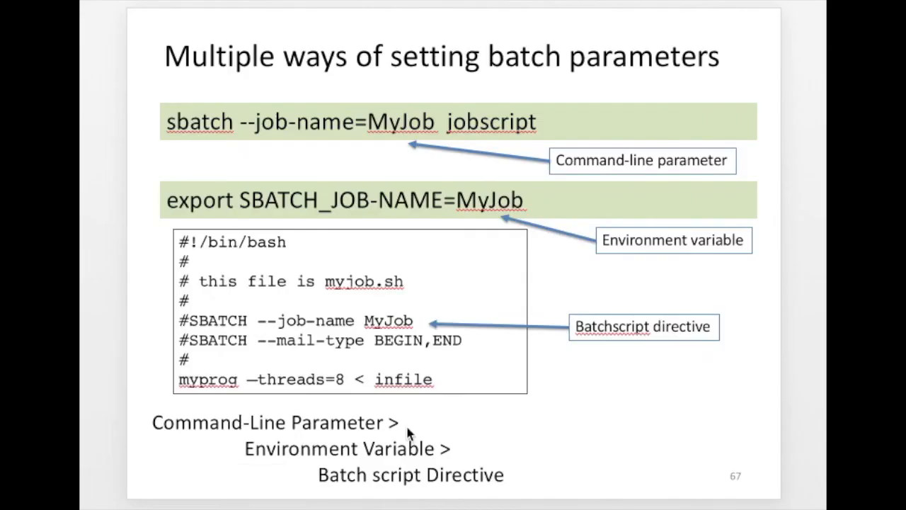
mouse_move(195, 325)
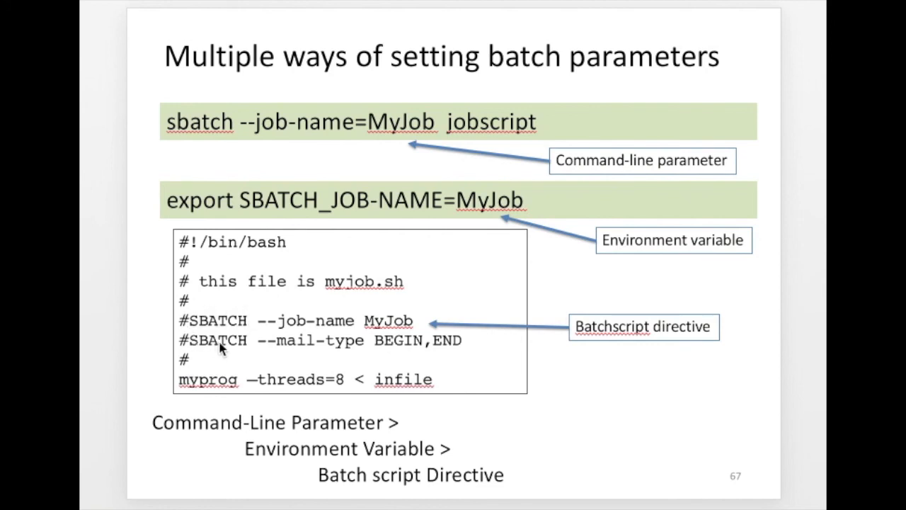
mouse_move(191, 317)
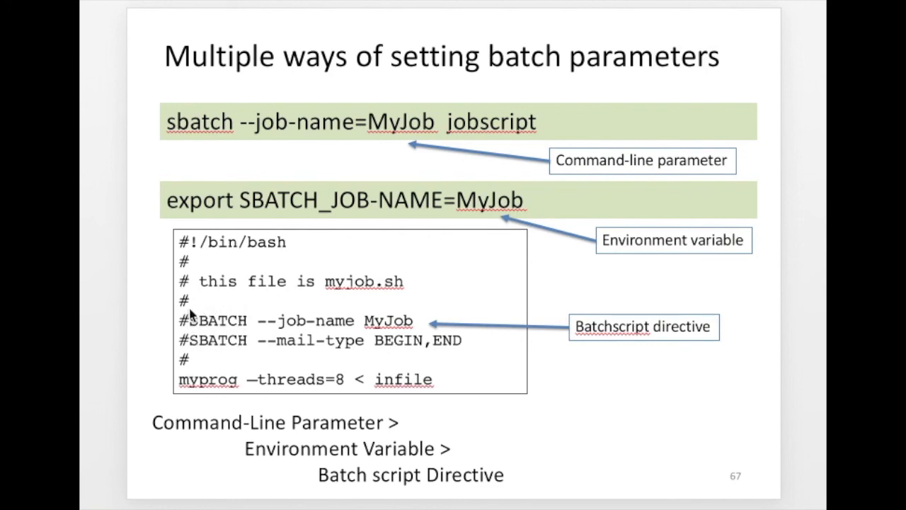
mouse_move(233, 323)
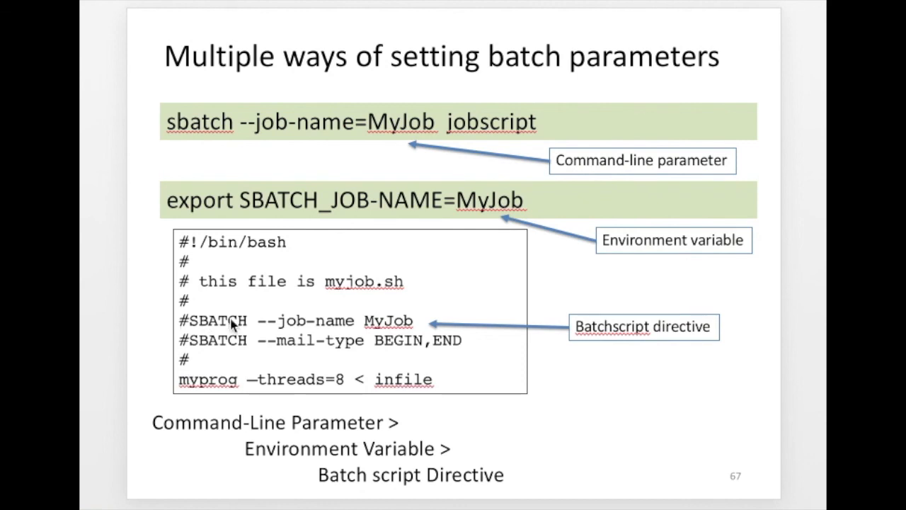
mouse_move(429, 270)
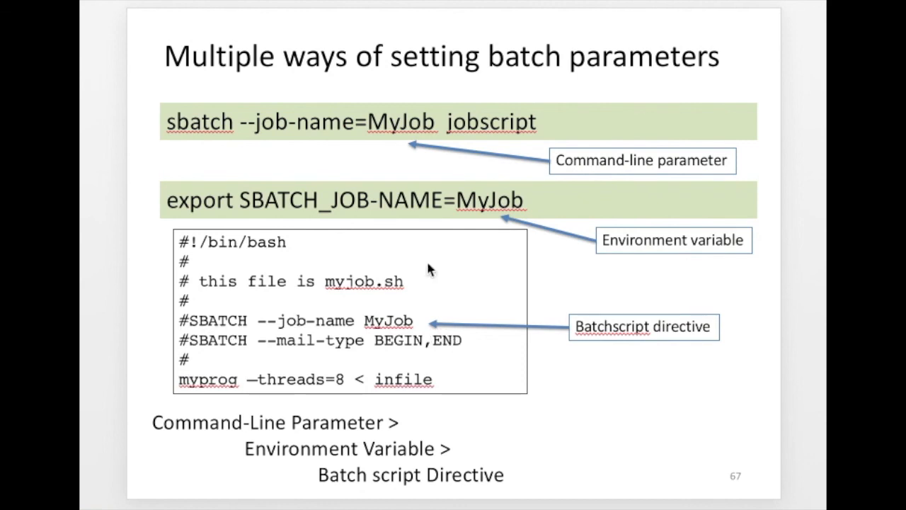
mouse_move(339, 142)
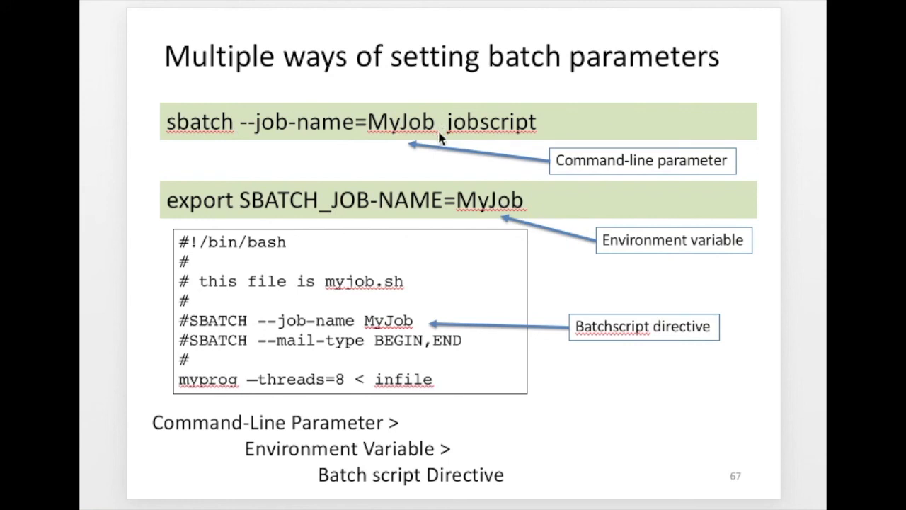
mouse_move(247, 128)
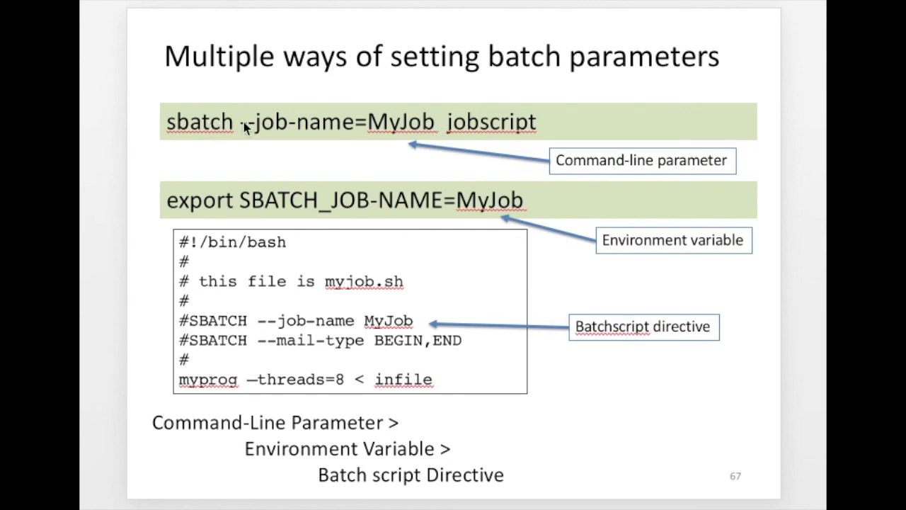
mouse_move(363, 130)
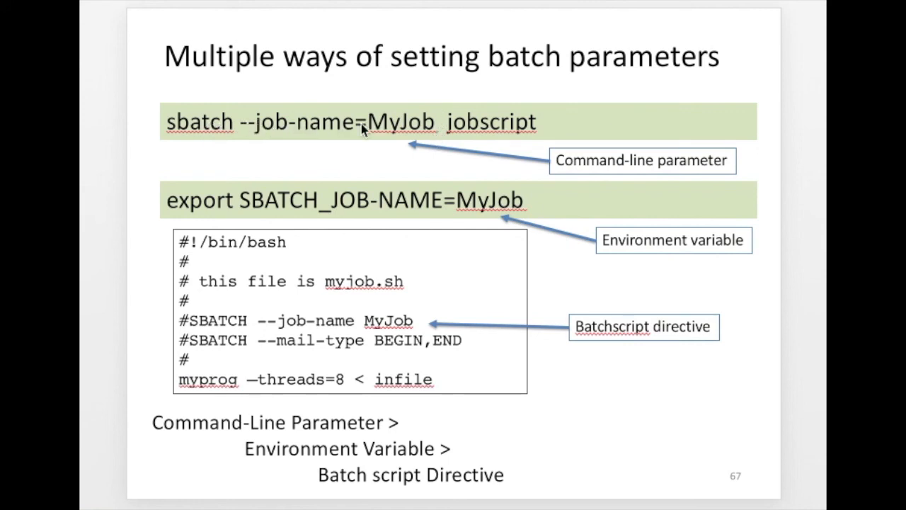
mouse_move(672, 158)
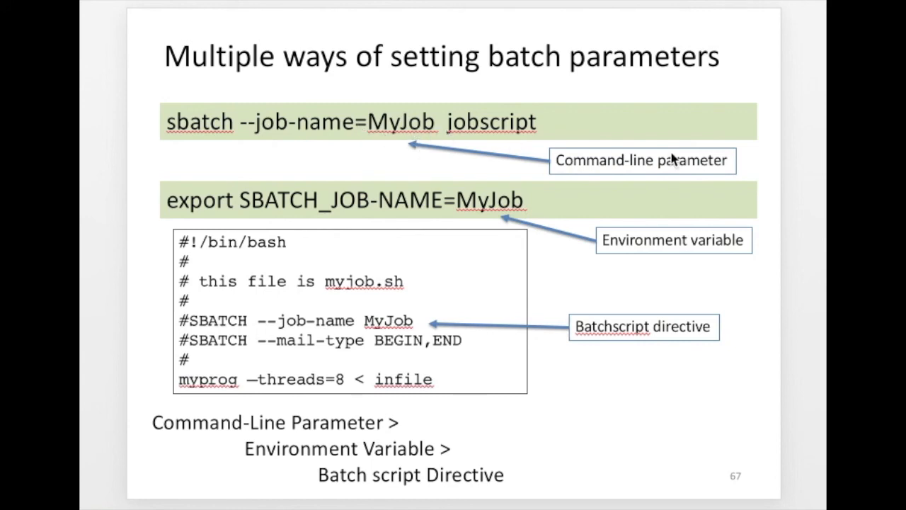
mouse_move(726, 170)
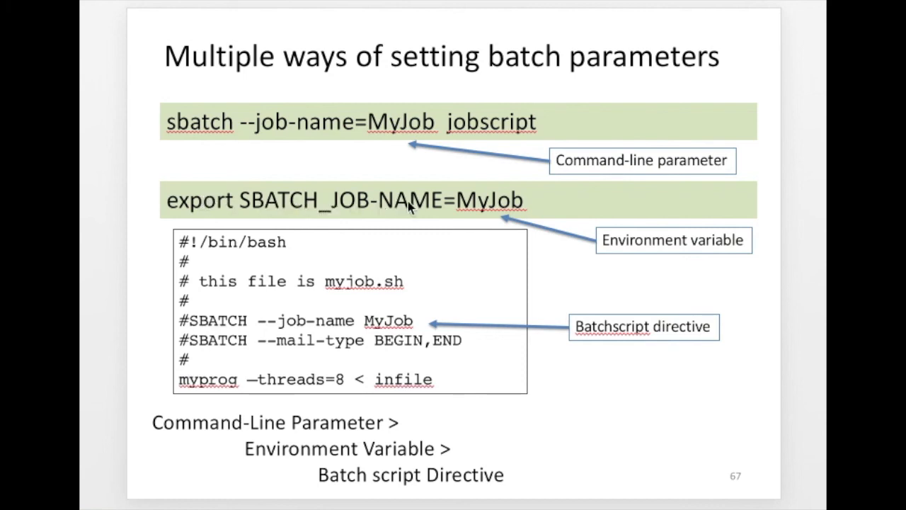
mouse_move(453, 191)
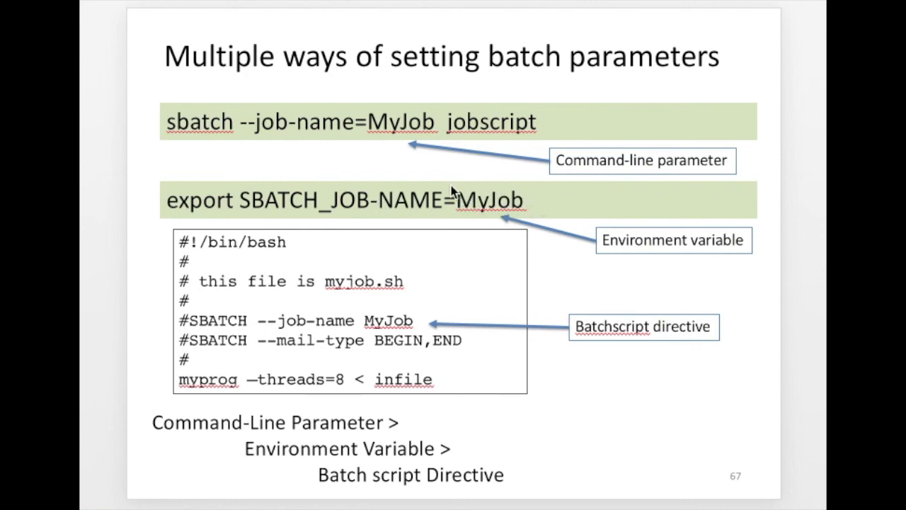
mouse_move(466, 257)
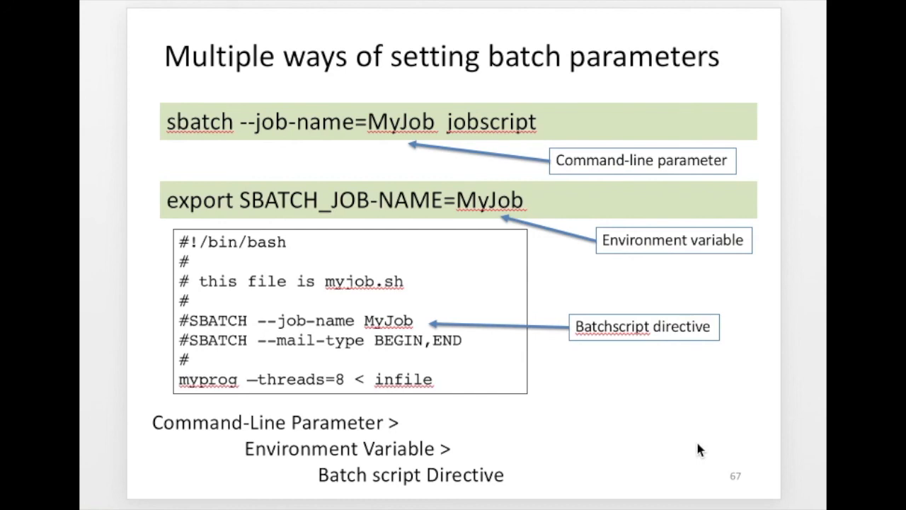
mouse_move(543, 163)
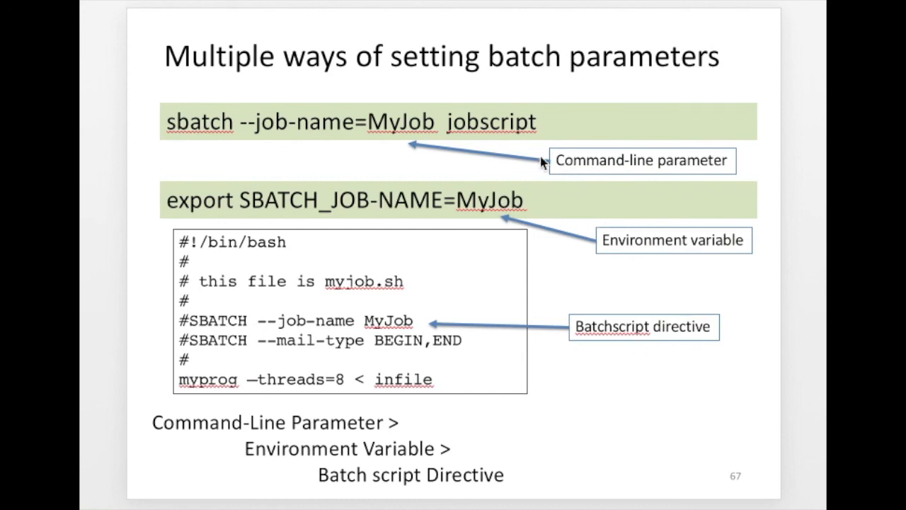
mouse_move(799, 224)
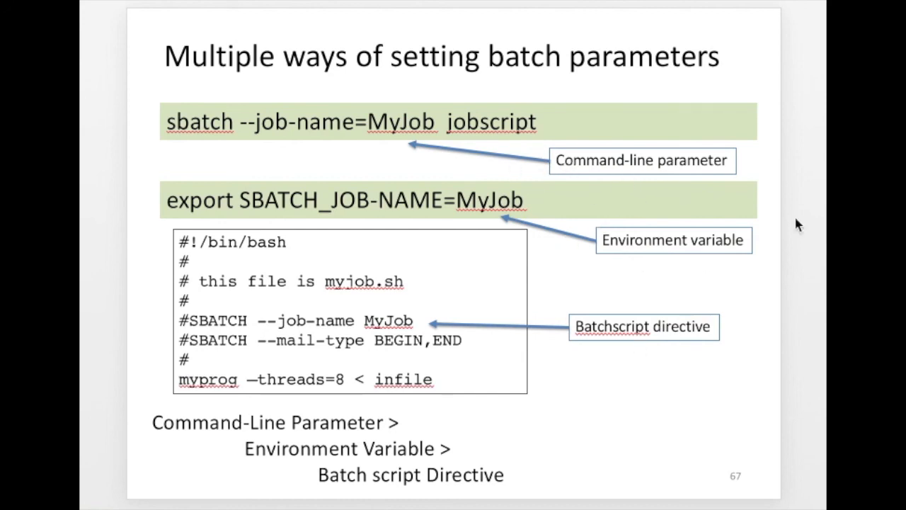
mouse_move(715, 349)
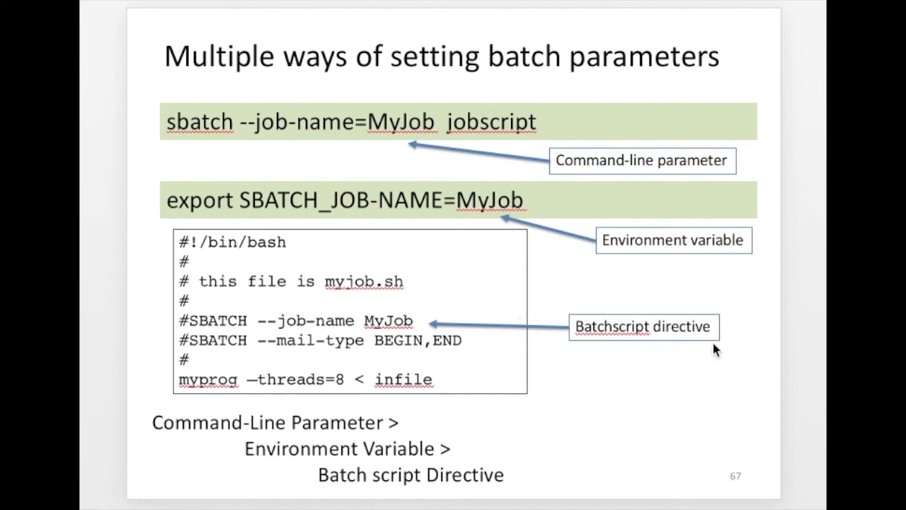
mouse_move(363, 439)
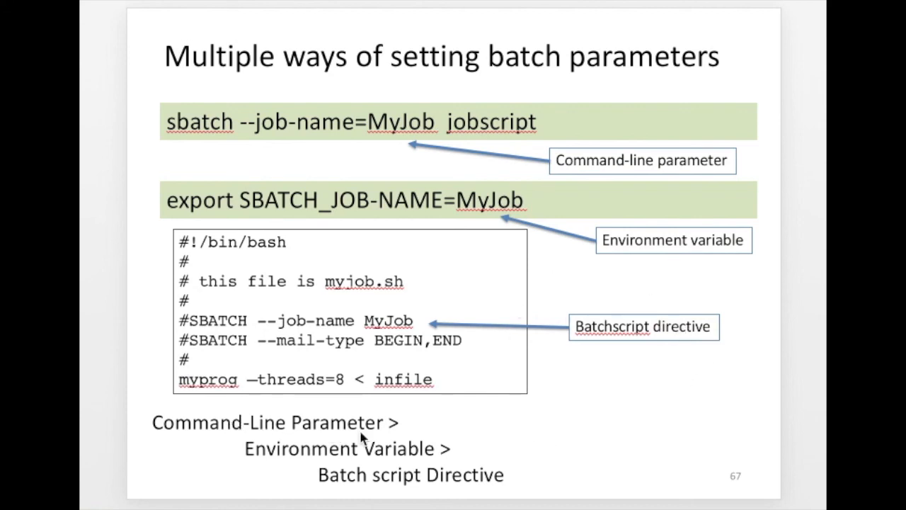
mouse_move(435, 438)
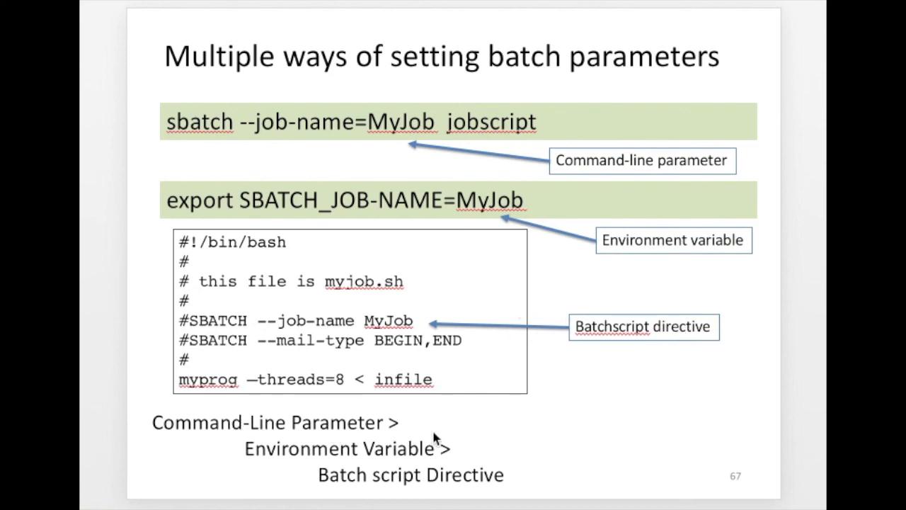